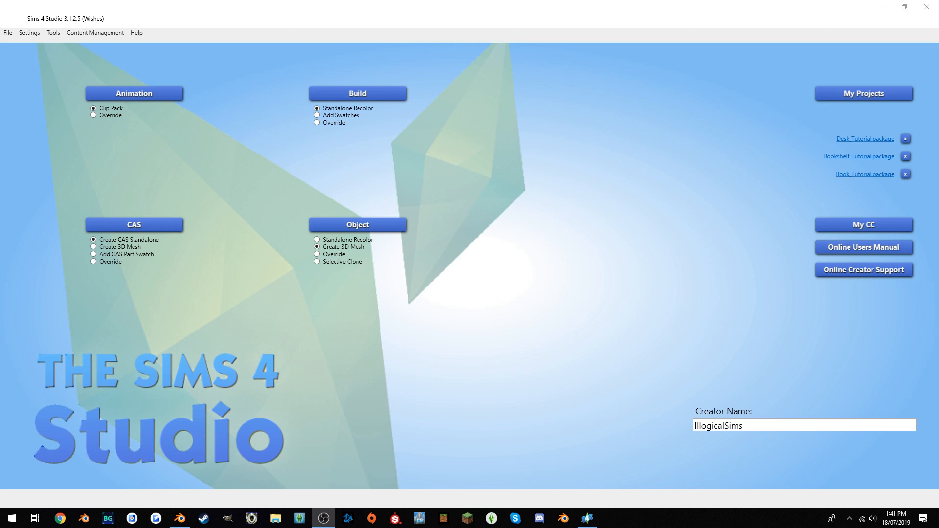
{"action": "mouse_move", "coordinate": [734, 225]}
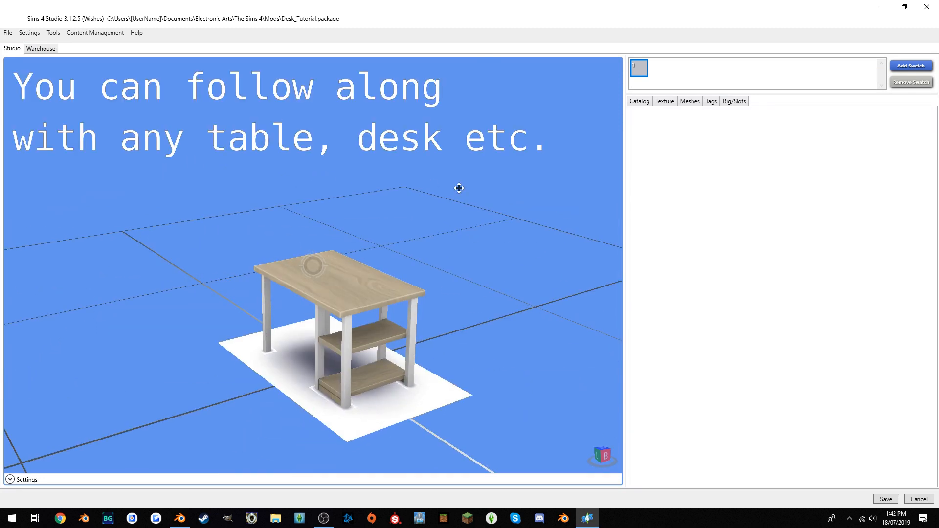
Orbit the desk and list its rig slots, showing _deco_sml_1's parent and coordinates.
{"action": "left_click_drag", "start_coordinate": [458, 188], "coordinate": [401, 256]}
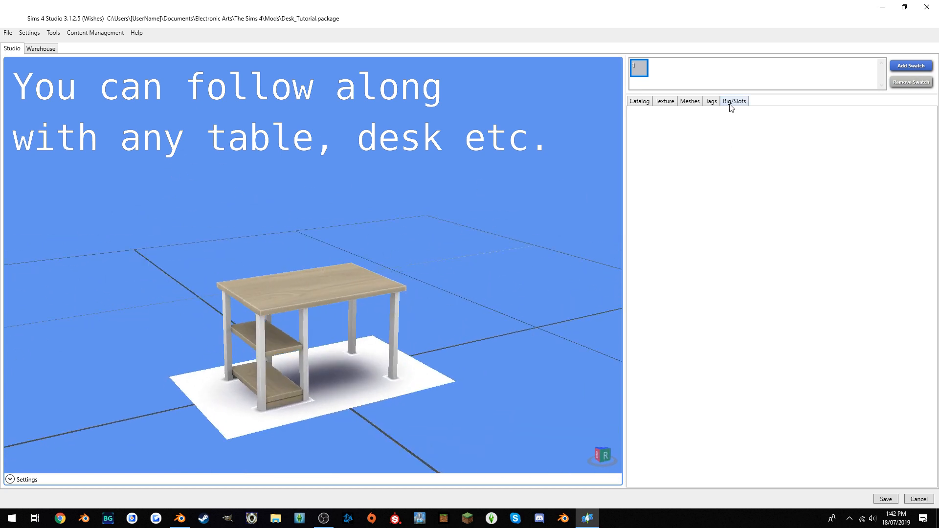
{"action": "left_click", "coordinate": [734, 100]}
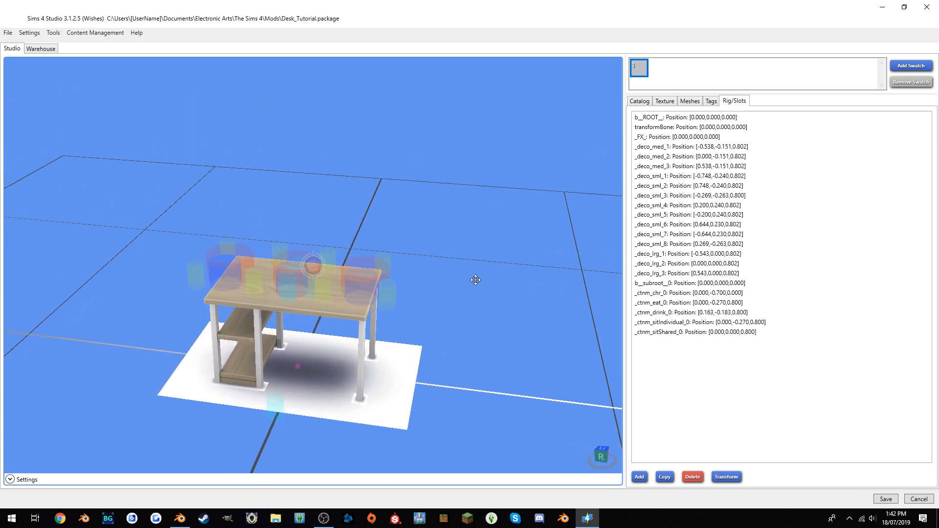
{"action": "left_click", "coordinate": [689, 175]}
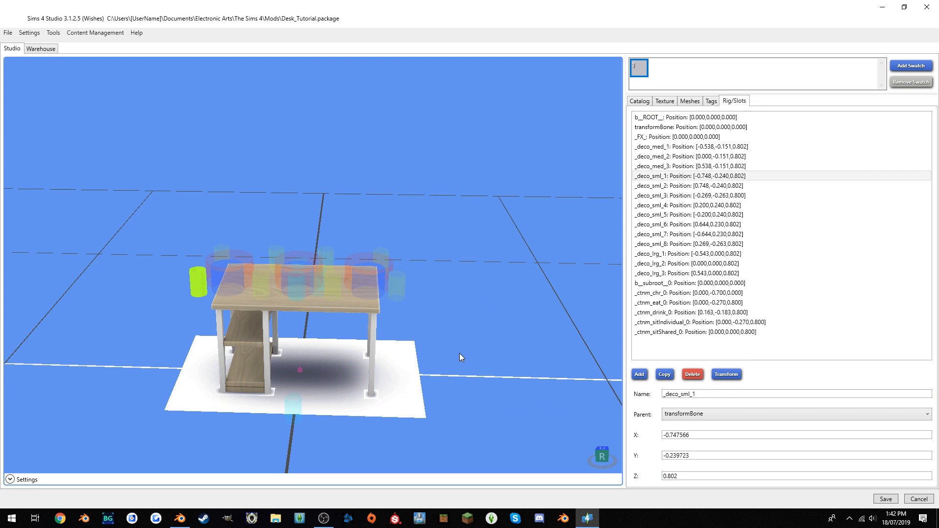
{"action": "mouse_move", "coordinate": [413, 322]}
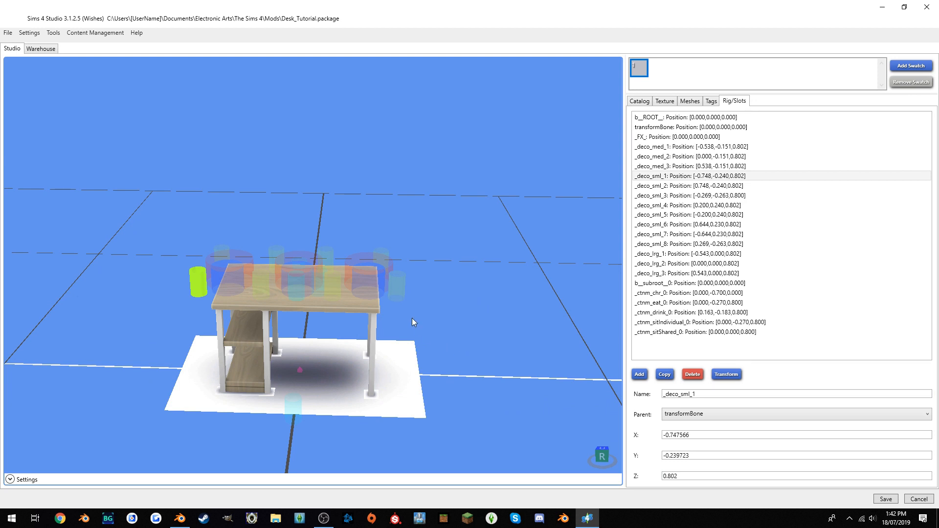
Delete the large and extra small slots, moving _deco_med_1 and _deco_med_3 to X ±0.438.
{"action": "left_click", "coordinate": [688, 273]}
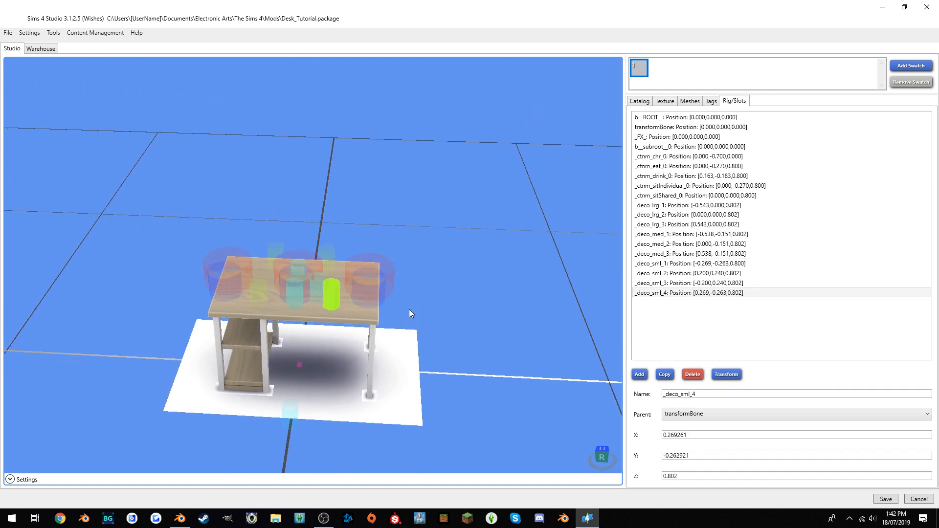
{"action": "left_click", "coordinate": [680, 253]}
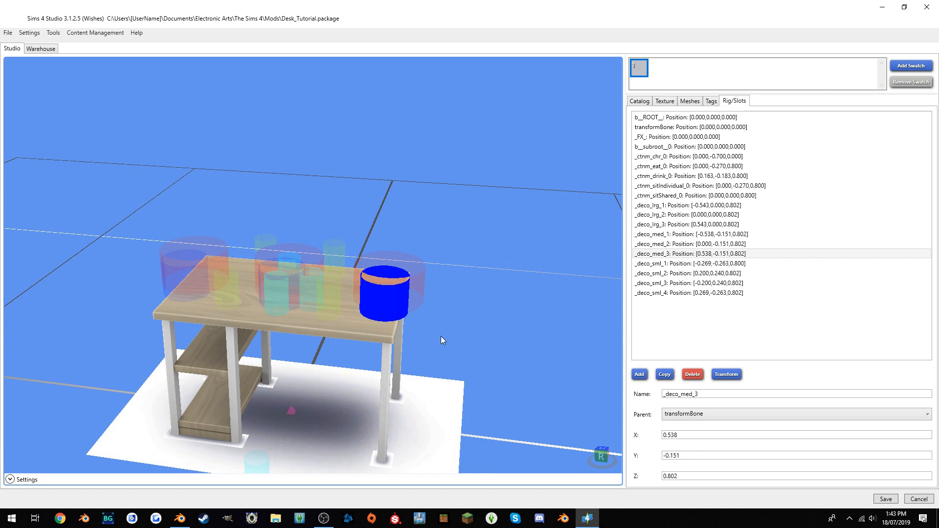
{"action": "mouse_move", "coordinate": [690, 454]}
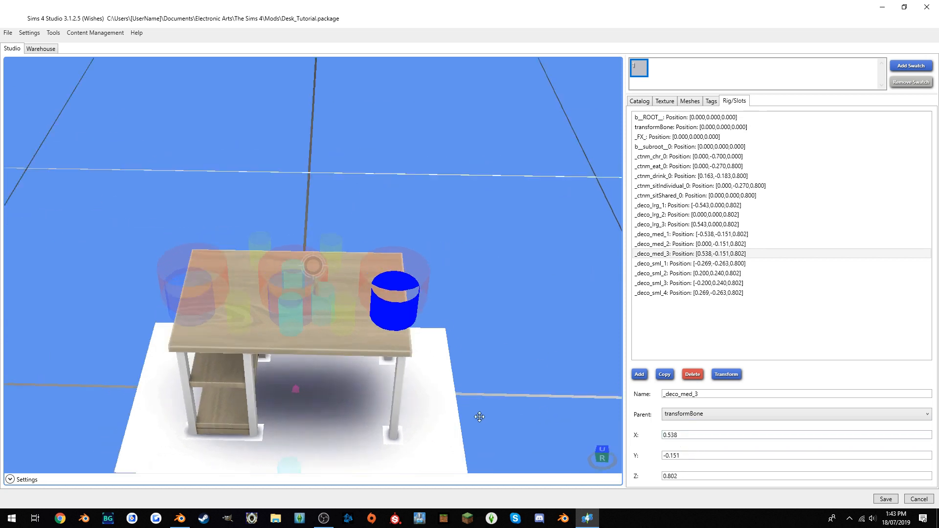
{"action": "left_click_drag", "start_coordinate": [479, 417], "coordinate": [376, 328]}
{"action": "type", "text": "0.438"}
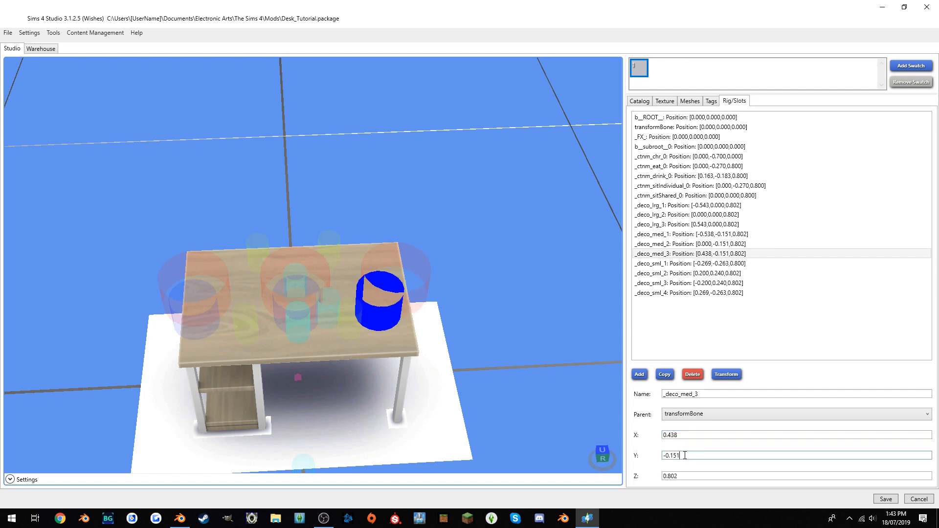
{"action": "mouse_move", "coordinate": [596, 392]}
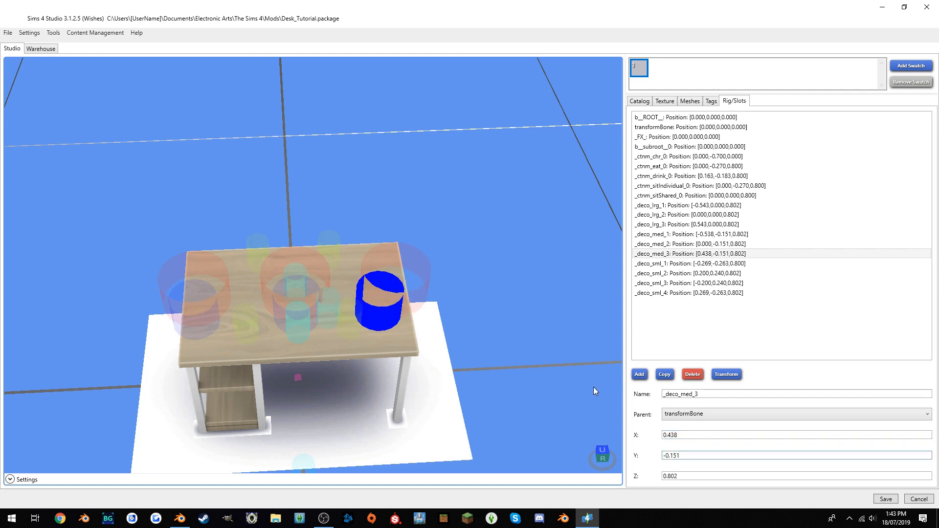
{"action": "mouse_move", "coordinate": [191, 335]}
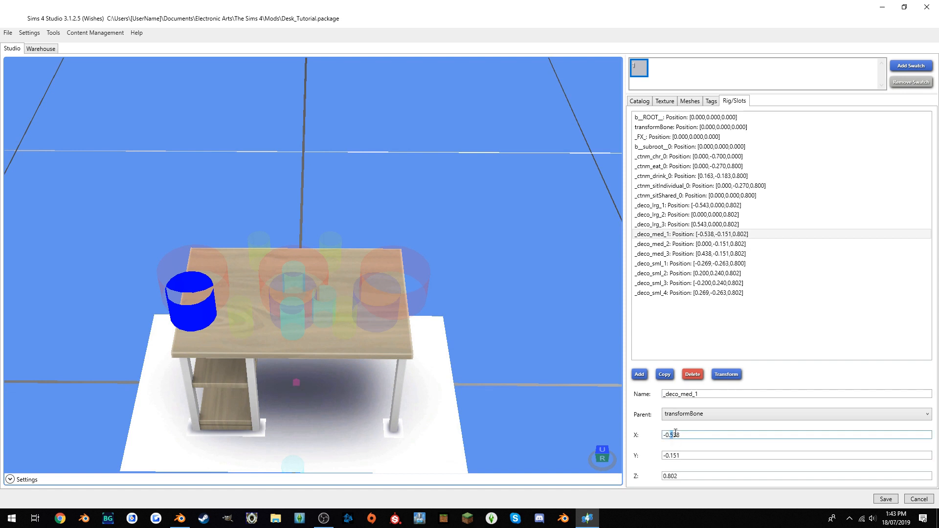
{"action": "left_click", "coordinate": [677, 224]}
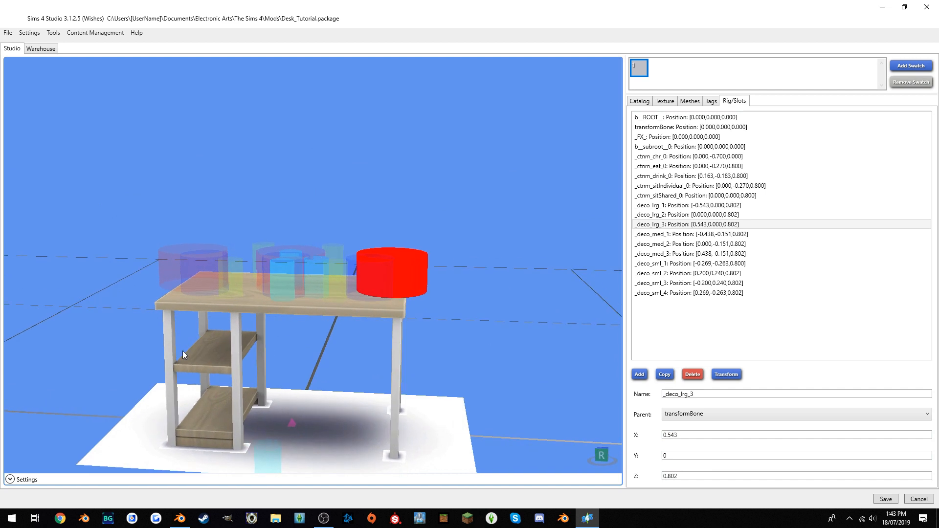
{"action": "mouse_move", "coordinate": [243, 367]}
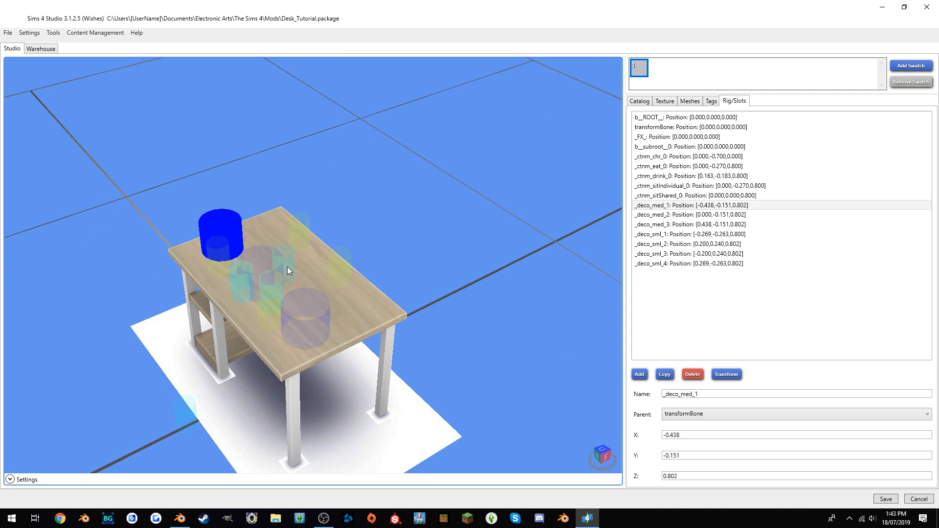
{"action": "mouse_move", "coordinate": [266, 285]}
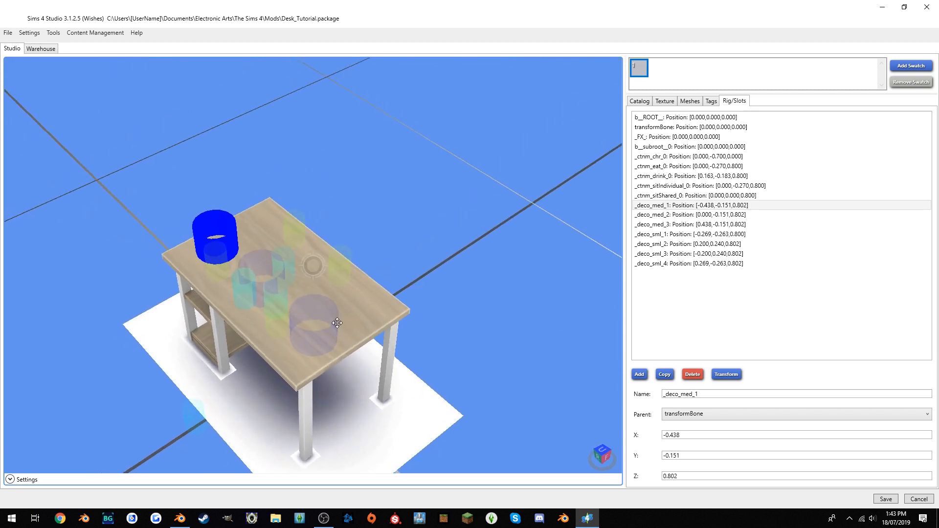
Copy _deco_med_1–3 and offset the copies in Y, forming med_4 to med_6 at Y 0.149.
{"action": "left_click", "coordinate": [688, 214]}
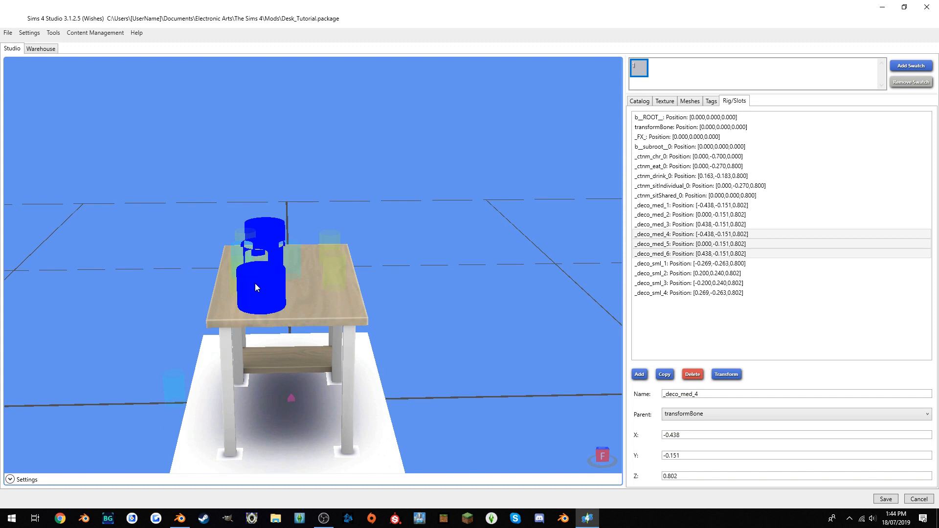
{"action": "mouse_move", "coordinate": [745, 361]}
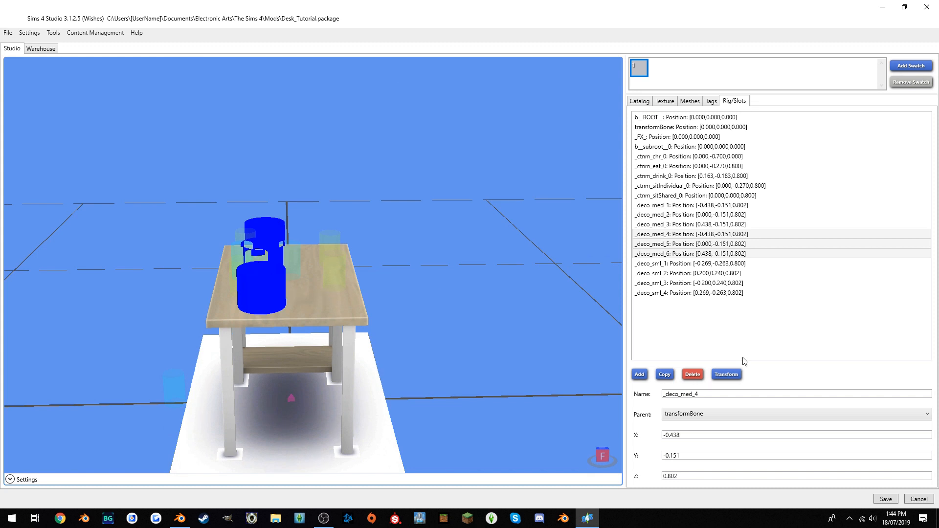
{"action": "left_click", "coordinate": [725, 374]}
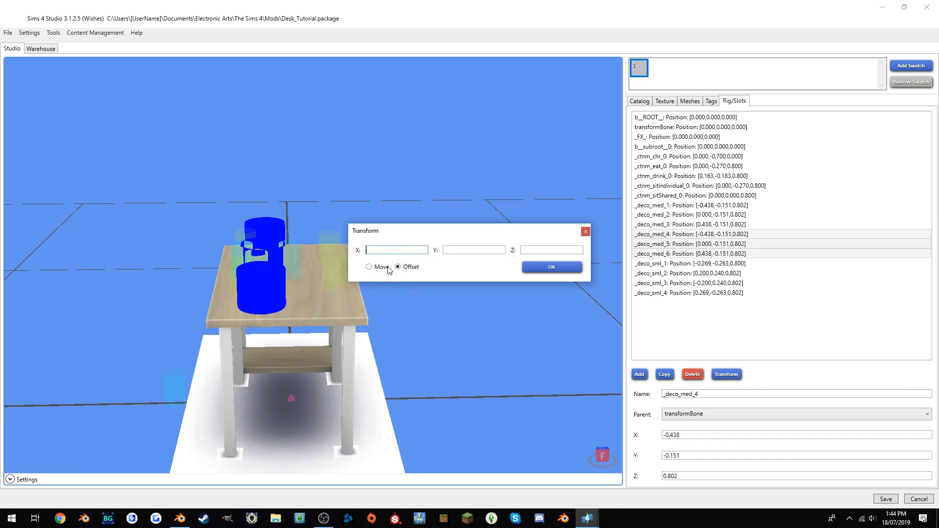
{"action": "left_click", "coordinate": [473, 250]}
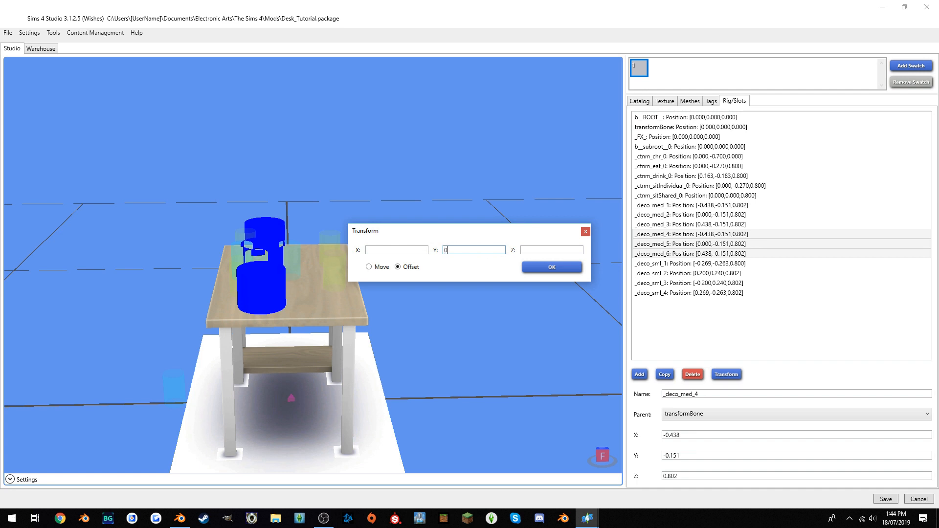
{"action": "type", "text": "0.1"}
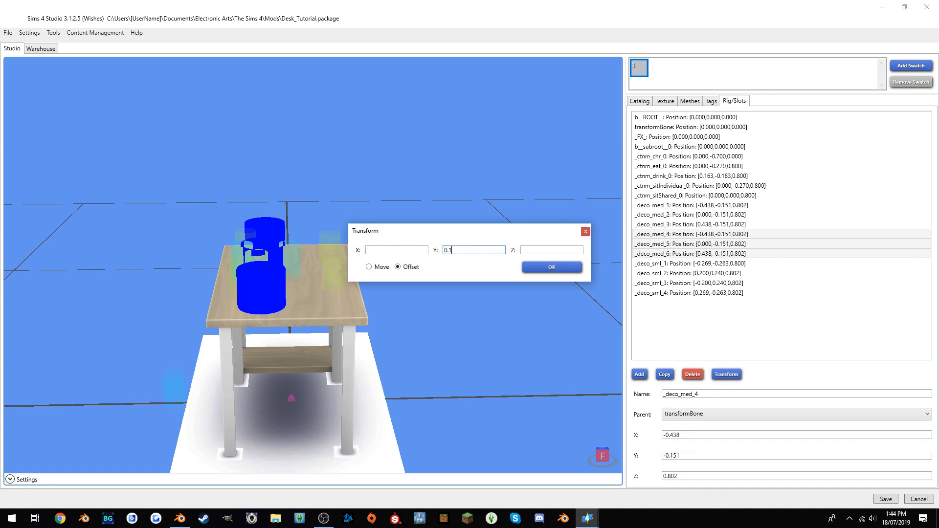
{"action": "left_click", "coordinate": [550, 267]}
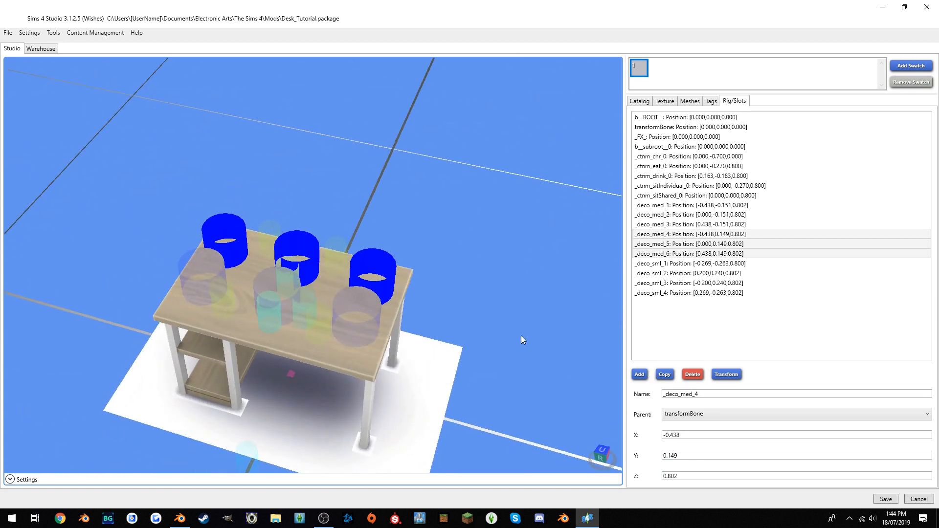
{"action": "mouse_move", "coordinate": [207, 225]}
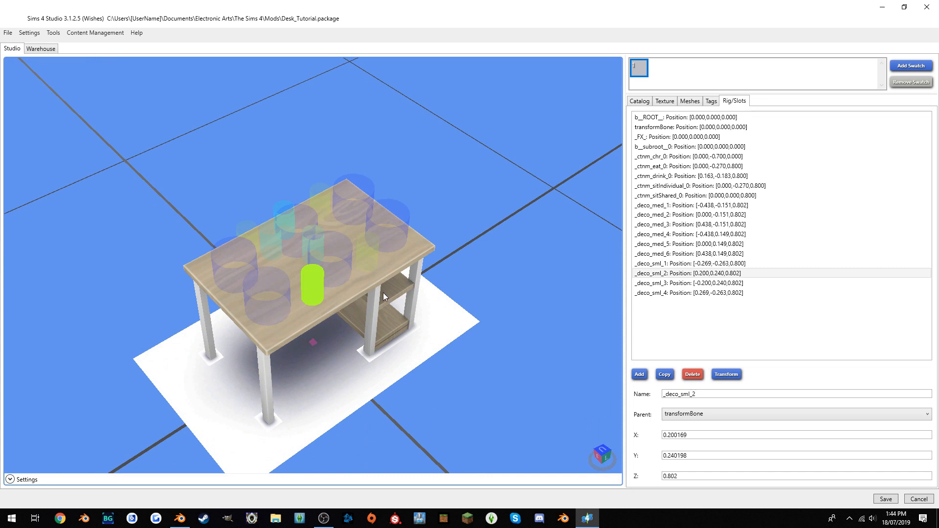
{"action": "left_click_drag", "start_coordinate": [384, 296], "coordinate": [422, 324]}
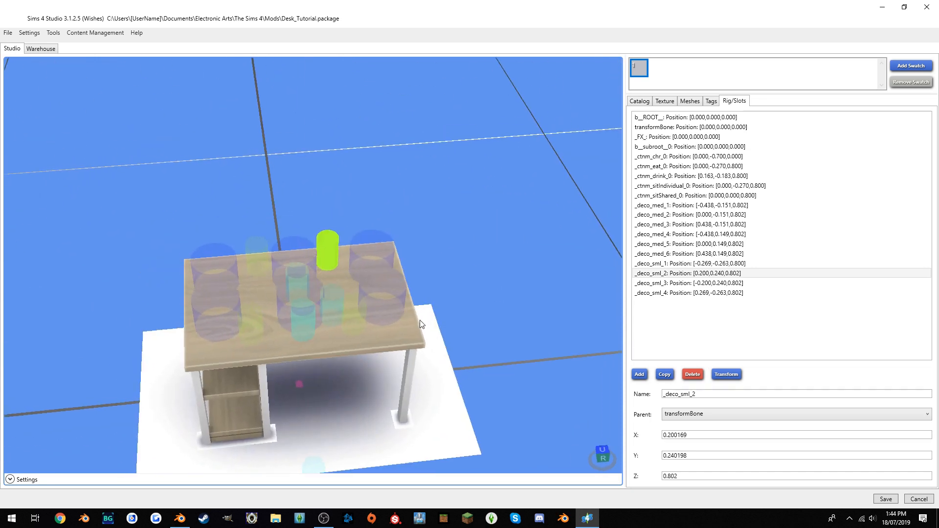
{"action": "mouse_move", "coordinate": [336, 308]}
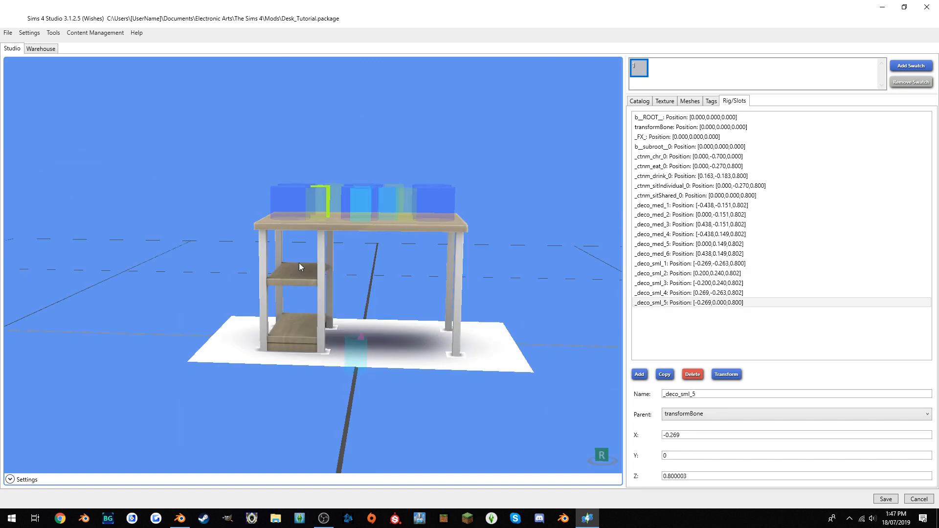
{"action": "mouse_move", "coordinate": [301, 322]}
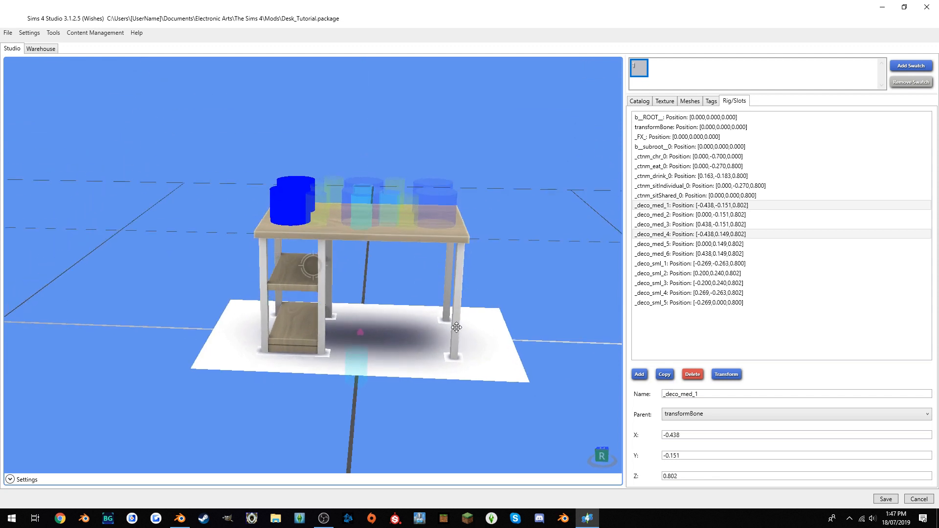
Copy the two left medium slots as med_7 and med_8 and offset them up to Z 0.402.
{"action": "left_click", "coordinate": [638, 374]}
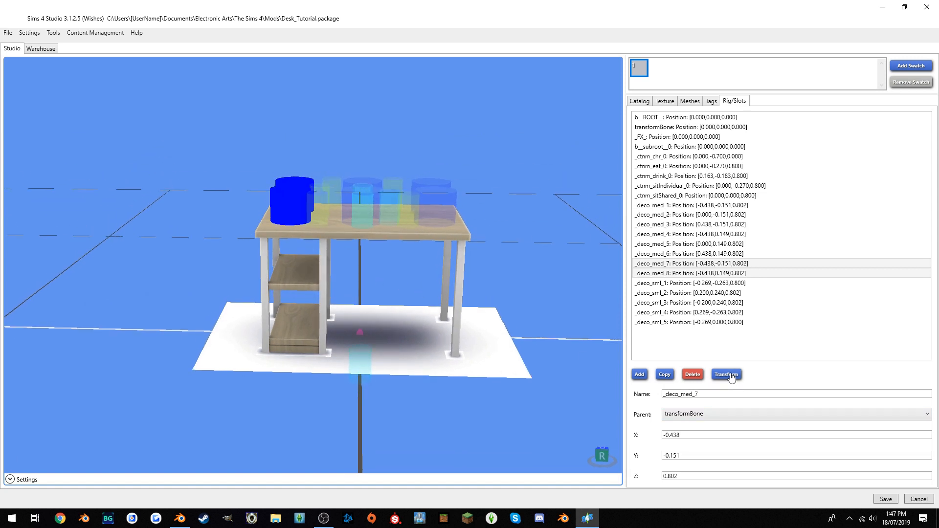
{"action": "left_click", "coordinate": [726, 374]}
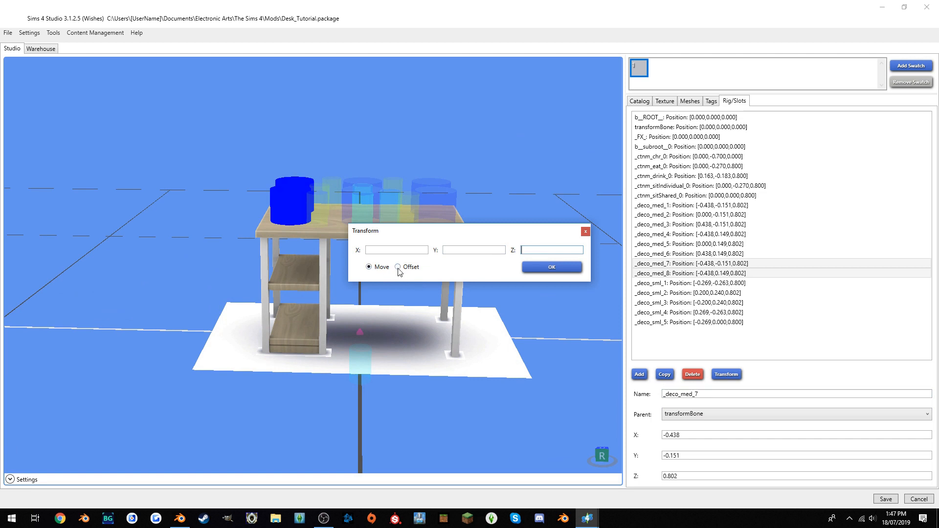
{"action": "left_click", "coordinate": [397, 266]}
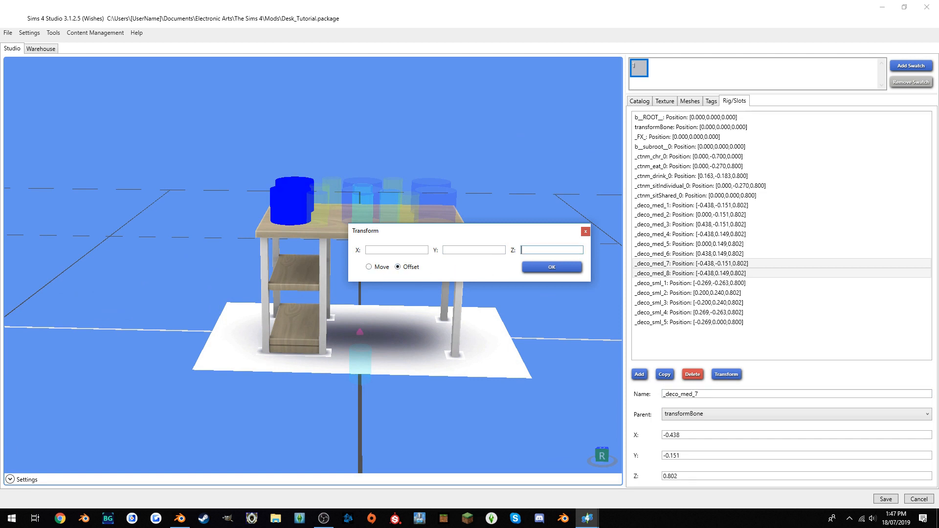
{"action": "left_click", "coordinate": [550, 266]}
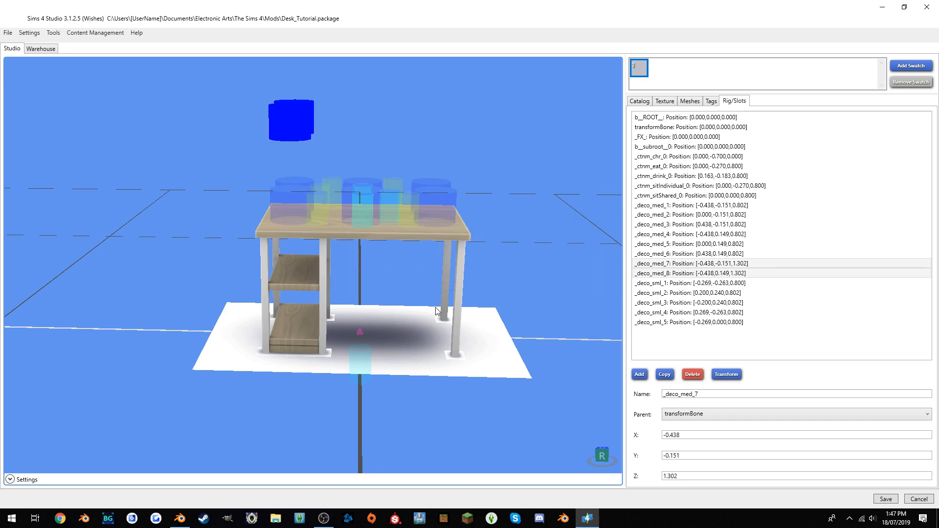
{"action": "left_click", "coordinate": [726, 373]}
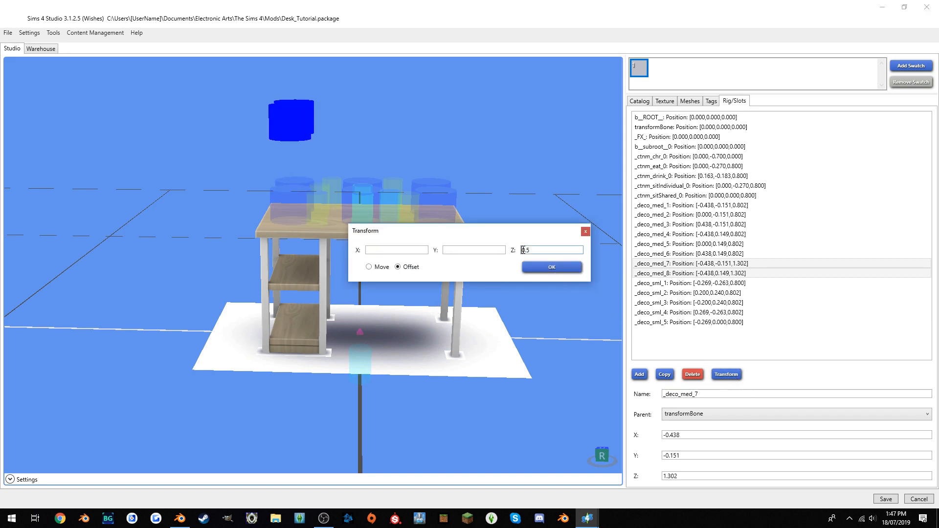
{"action": "left_click", "coordinate": [550, 266]}
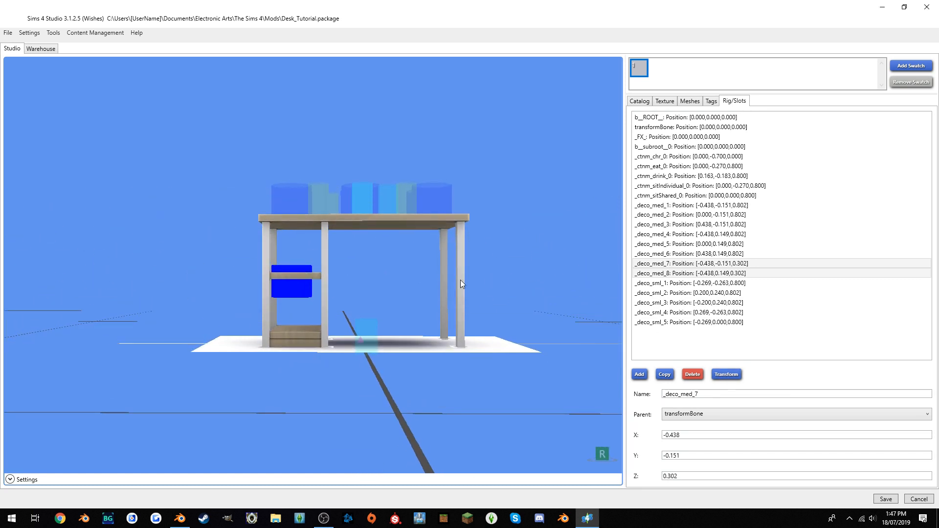
{"action": "left_click", "coordinate": [726, 374]}
{"action": "type", "text": "0"}
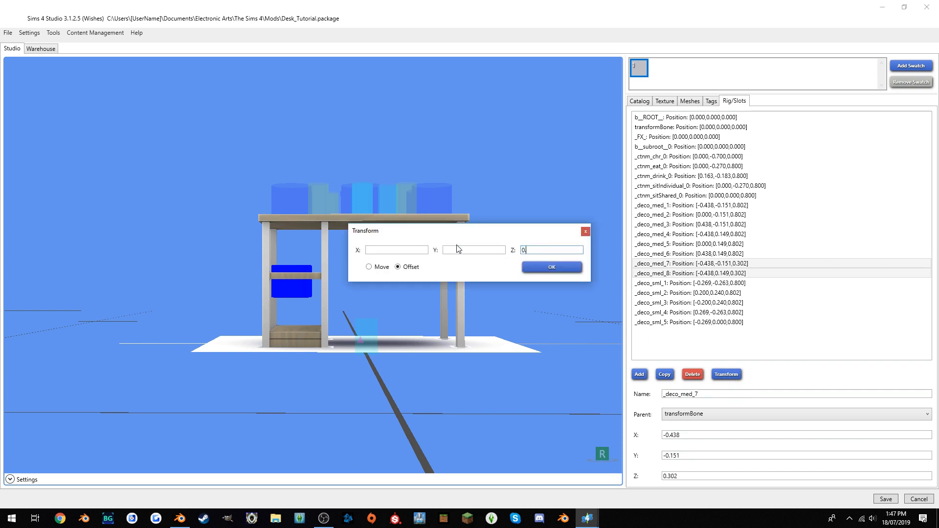
{"action": "left_click", "coordinate": [550, 266]}
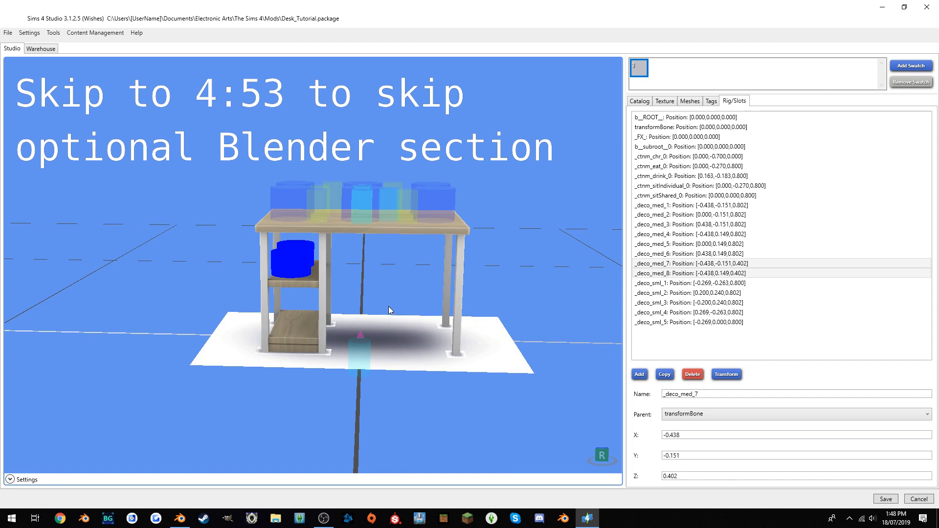
{"action": "mouse_move", "coordinate": [273, 252]}
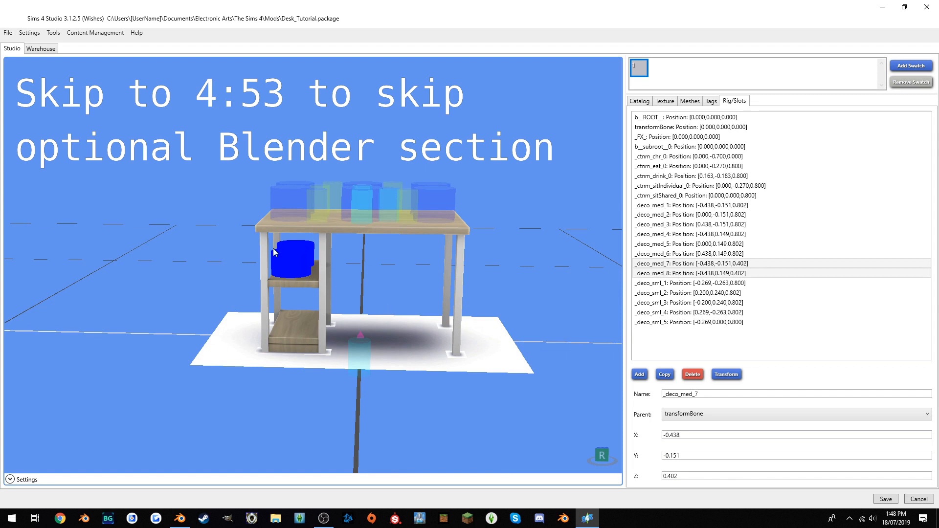
{"action": "mouse_move", "coordinate": [267, 412]}
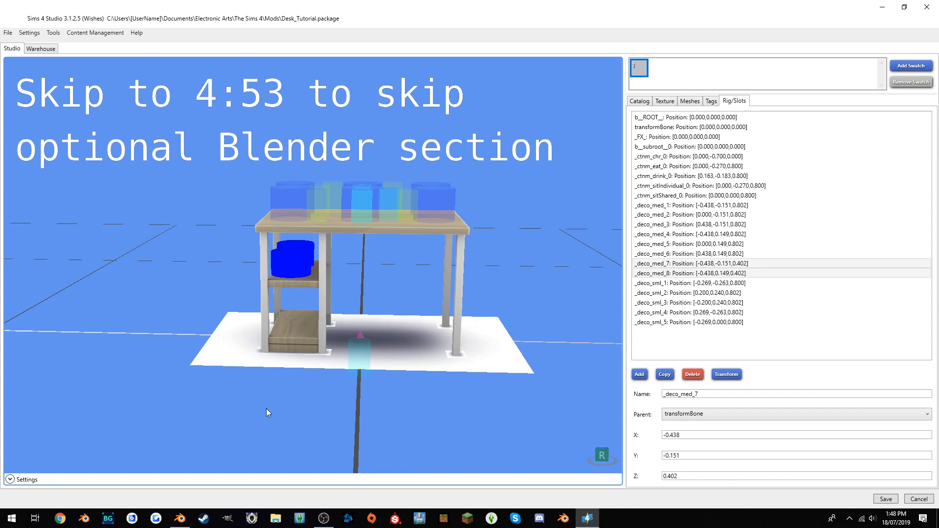
{"action": "mouse_move", "coordinate": [373, 232]}
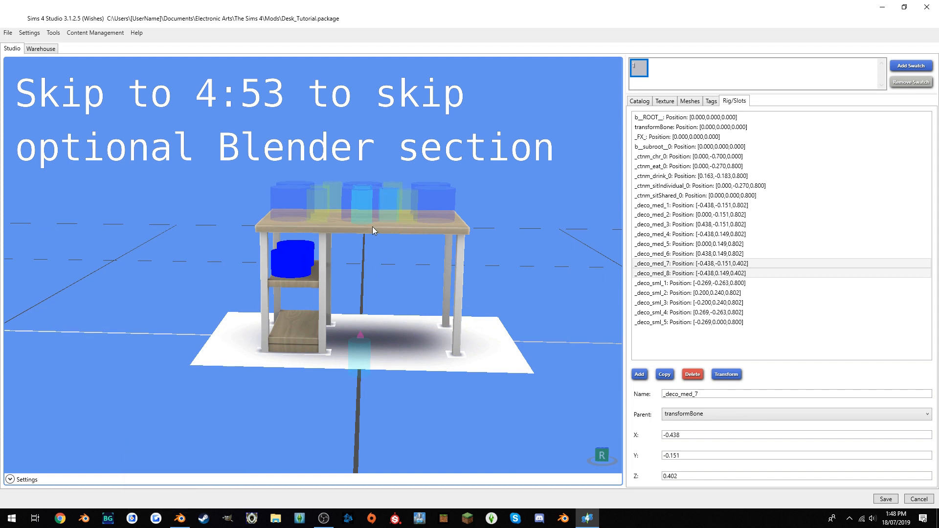
{"action": "mouse_move", "coordinate": [181, 518]}
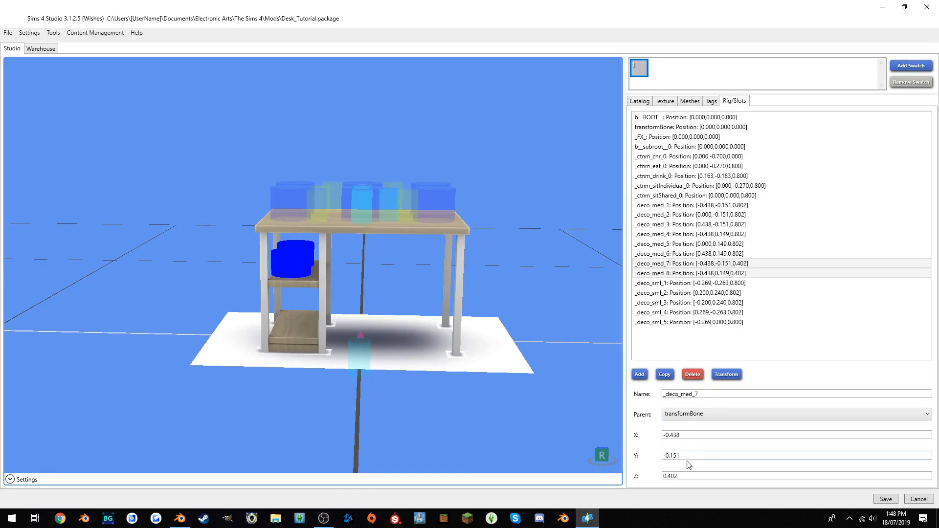
Move _deco_med_7 and _deco_med_8 to Z 0.456, then offset them inward to X -0.388.
{"action": "left_click", "coordinate": [726, 374]}
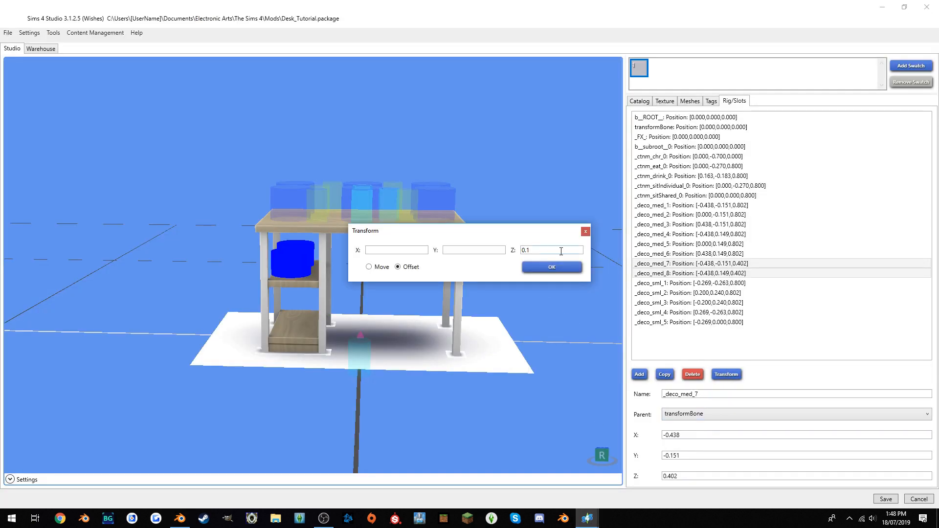
{"action": "left_click", "coordinate": [369, 266]}
{"action": "type", "text": "0.45606"}
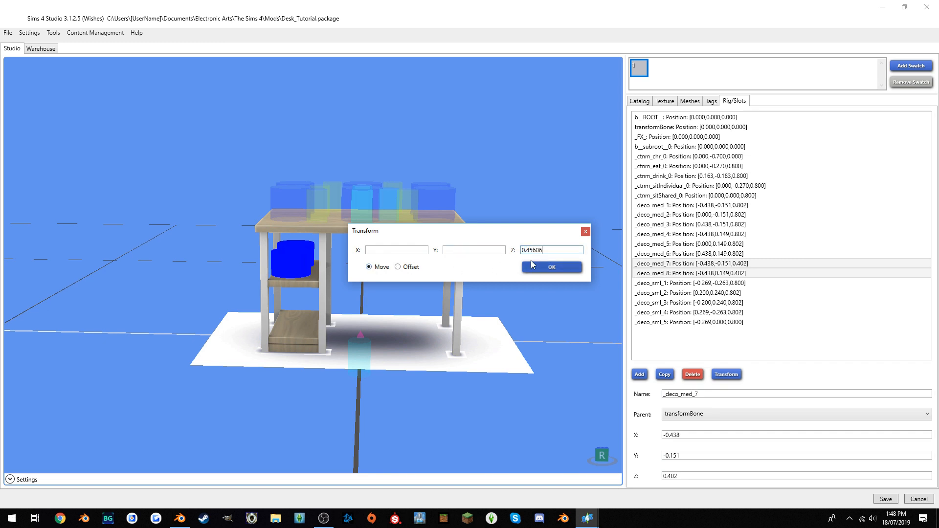
{"action": "left_click", "coordinate": [550, 267]}
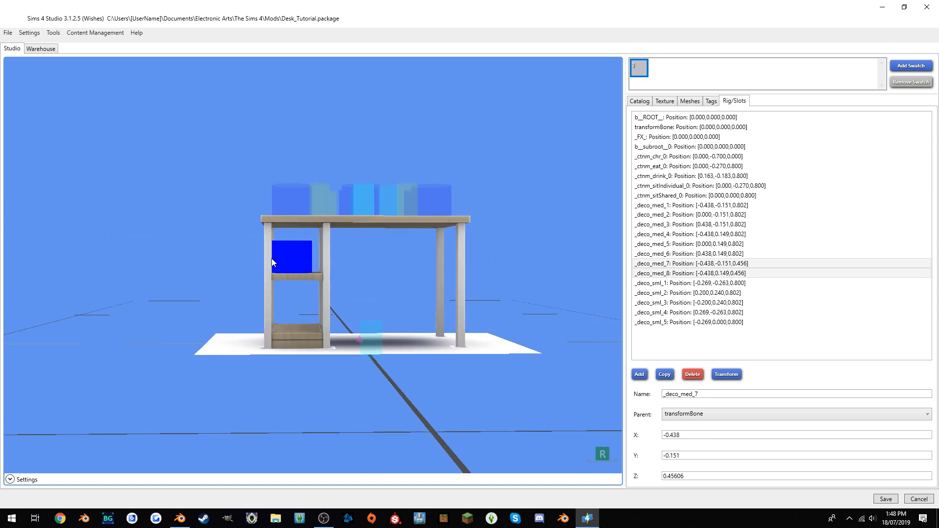
{"action": "left_click", "coordinate": [725, 374]}
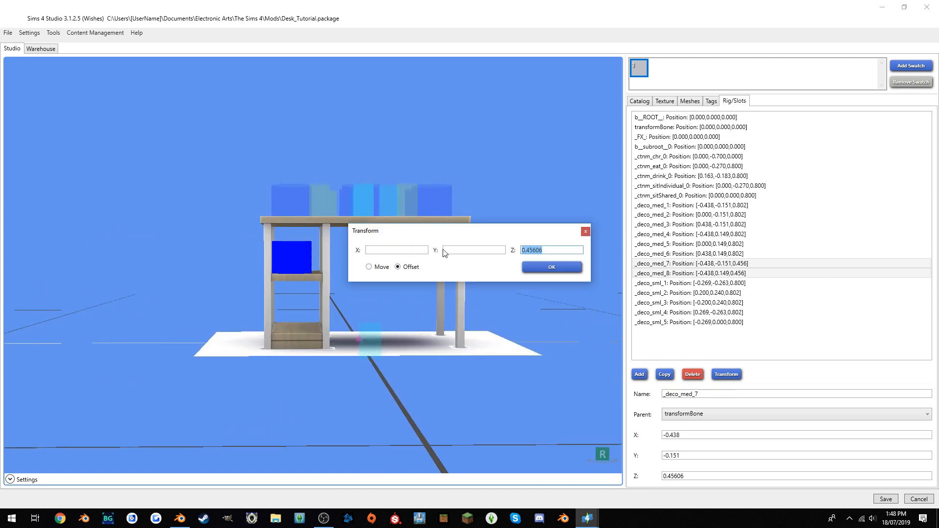
{"action": "left_click", "coordinate": [550, 266]}
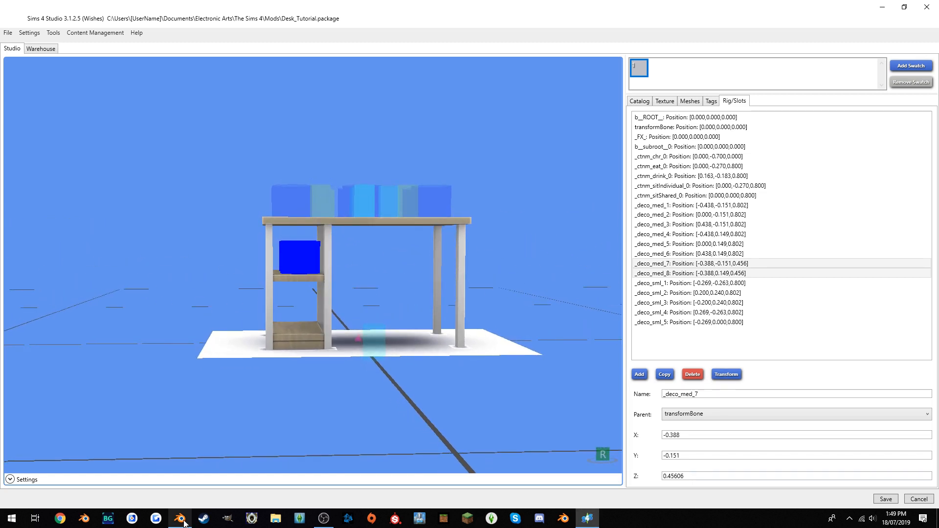
{"action": "left_click", "coordinate": [179, 519]}
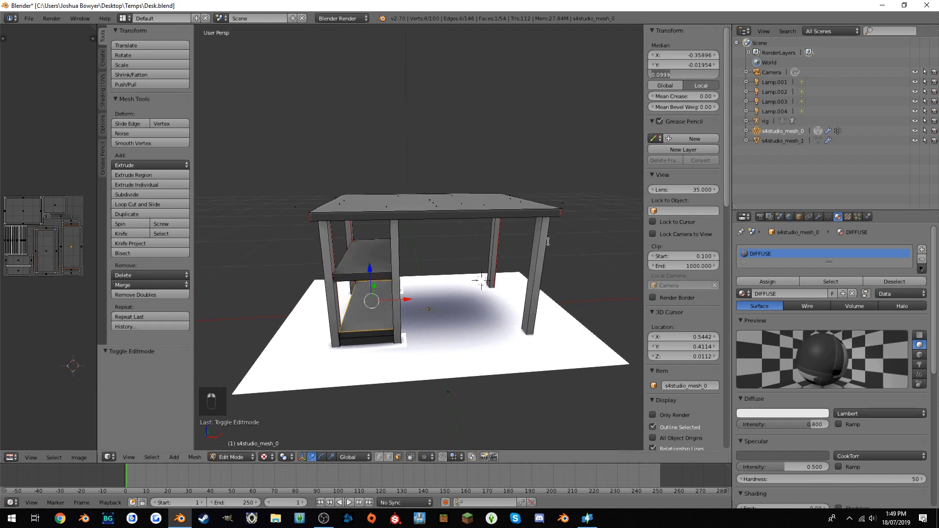
{"action": "left_click", "coordinate": [586, 518]}
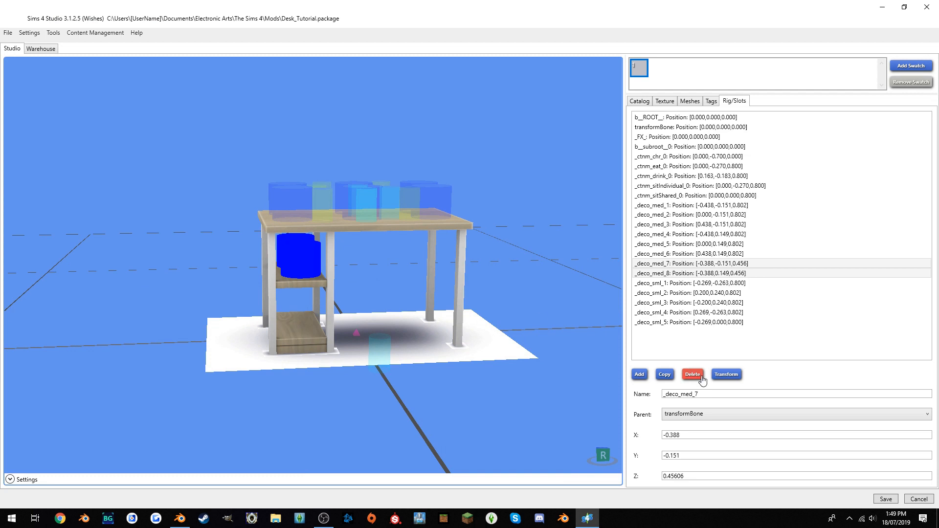
Copy the shelf slots to Z 0.1 as _deco_med_9 and _deco_med_10, and save the package.
{"action": "left_click", "coordinate": [663, 374]}
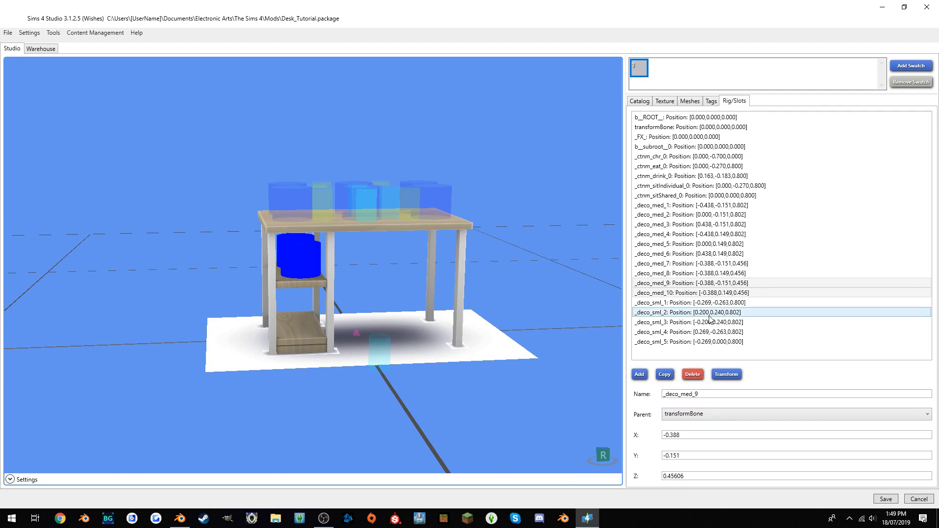
{"action": "left_click", "coordinate": [726, 374]}
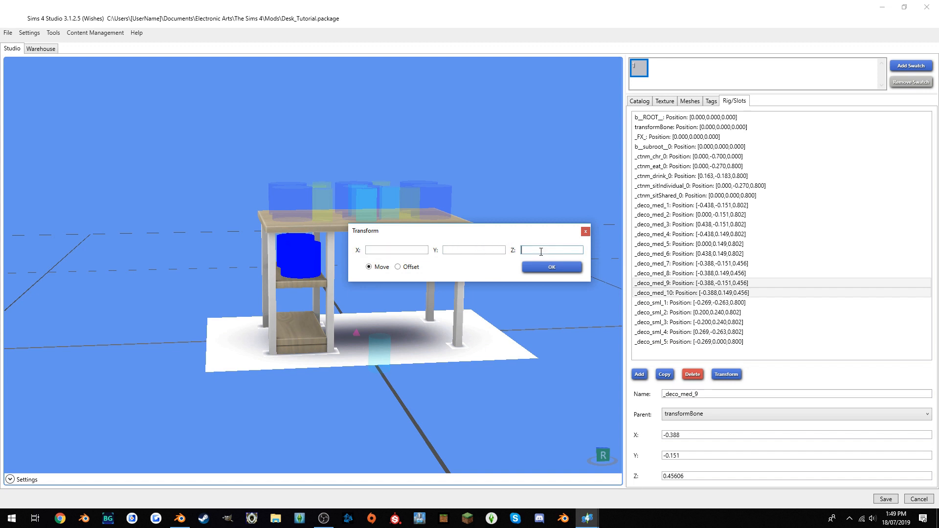
{"action": "left_click", "coordinate": [550, 266]}
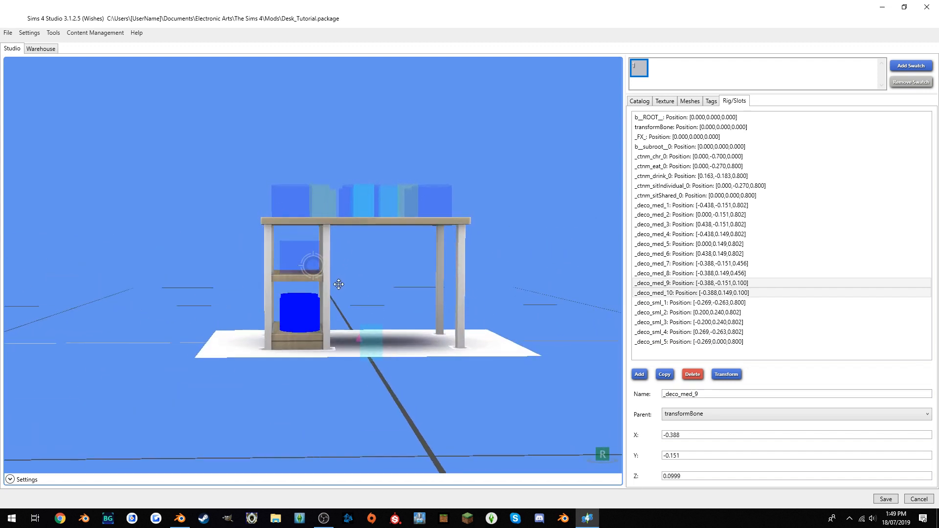
{"action": "left_click_drag", "start_coordinate": [338, 284], "coordinate": [362, 306]}
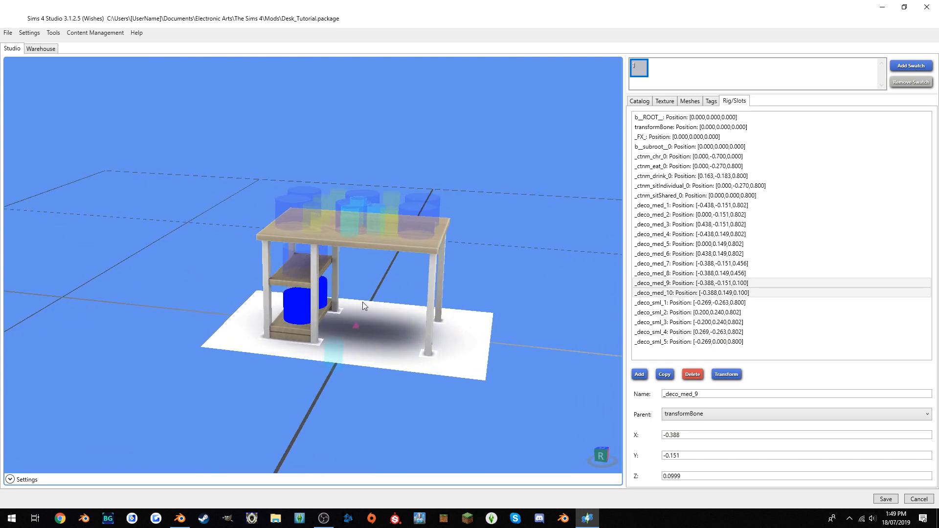
{"action": "mouse_move", "coordinate": [399, 293]}
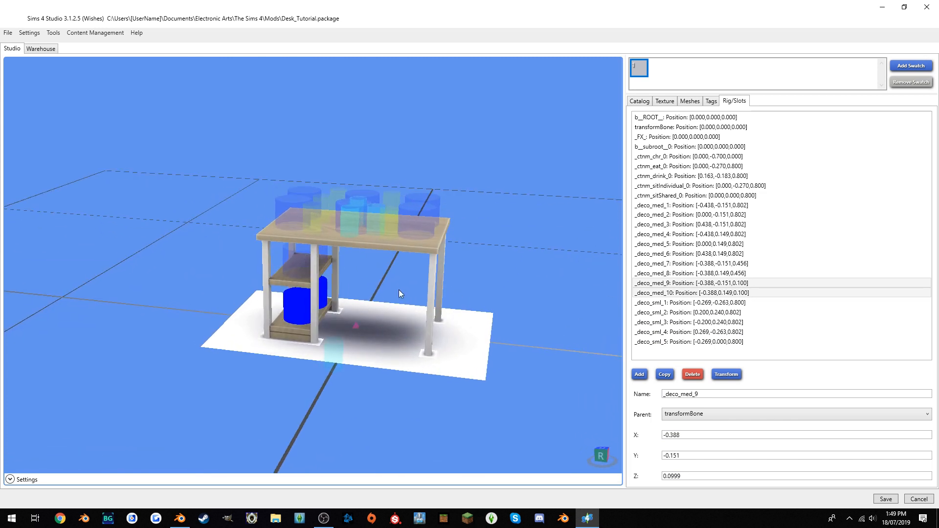
{"action": "left_click", "coordinate": [885, 498]}
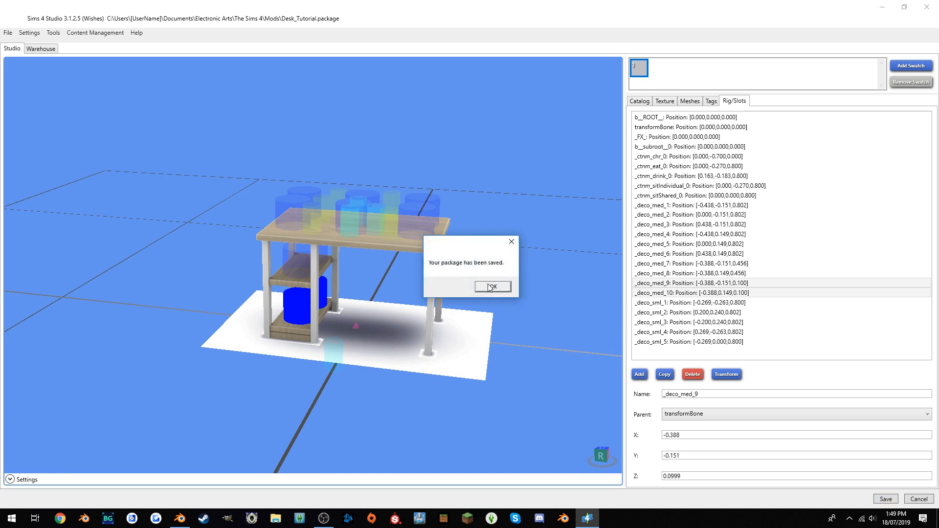
{"action": "left_click", "coordinate": [491, 286]}
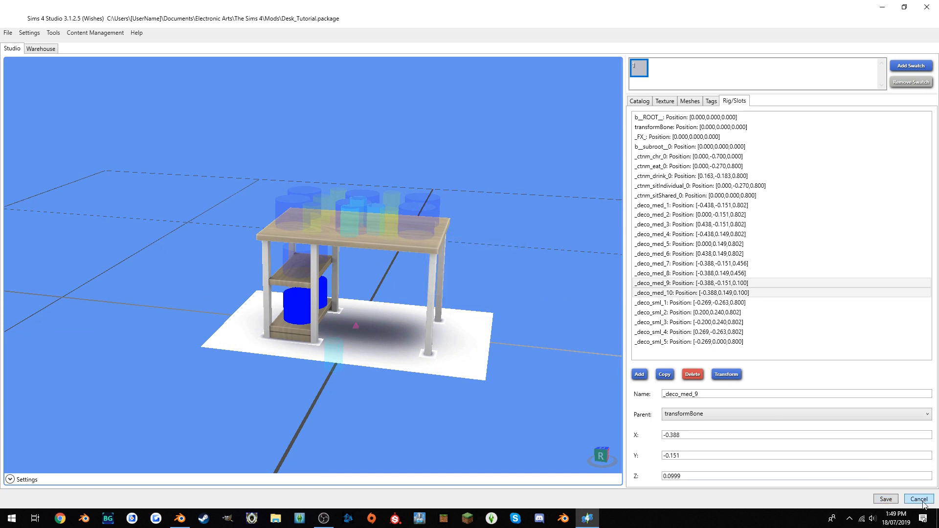
Review several slot entries, ending on _deco_sml_1 at X -0.269, Y -0.263, Z 0.800.
{"action": "left_click", "coordinate": [688, 341]}
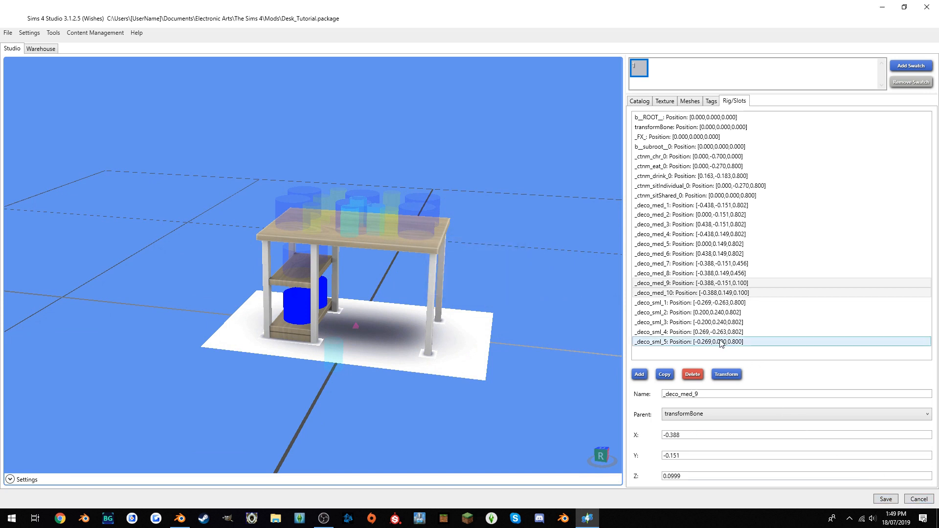
{"action": "left_click", "coordinate": [688, 302]}
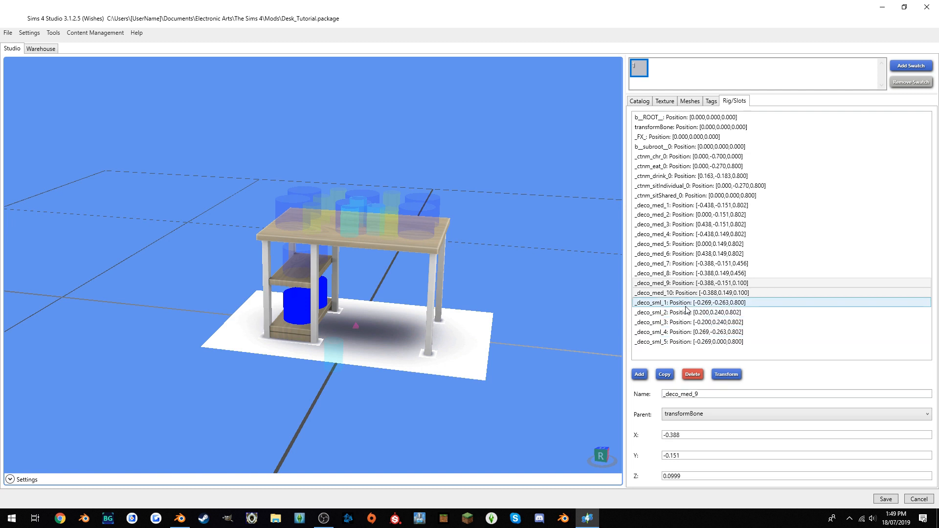
{"action": "left_click", "coordinate": [688, 283]}
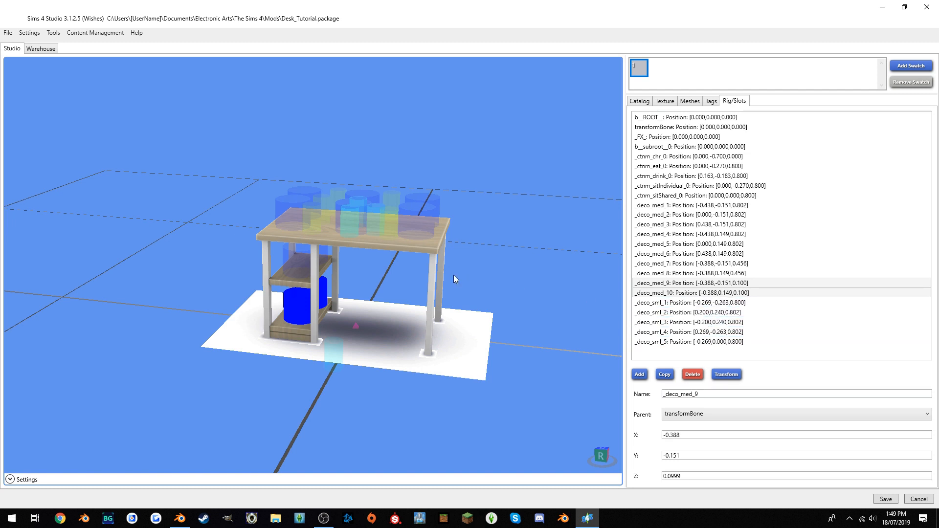
{"action": "left_click", "coordinate": [686, 302]}
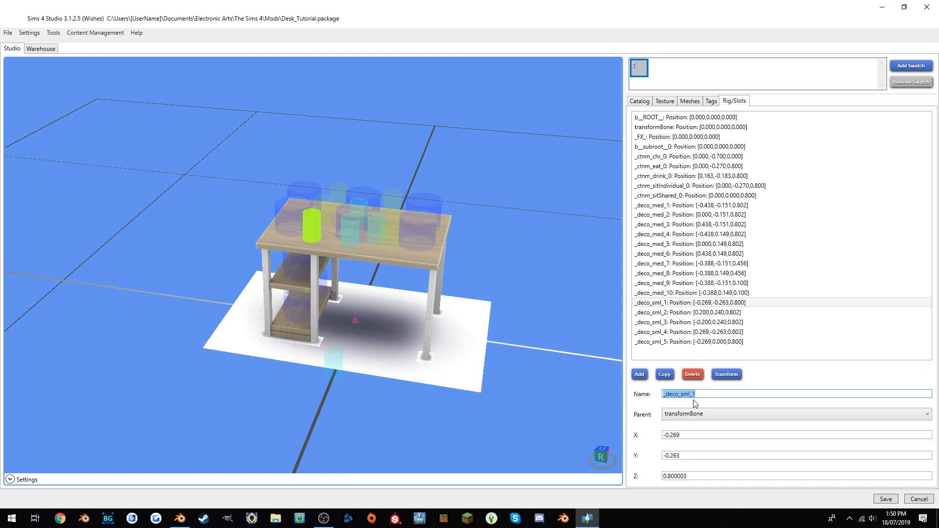
{"action": "mouse_move", "coordinate": [887, 489]}
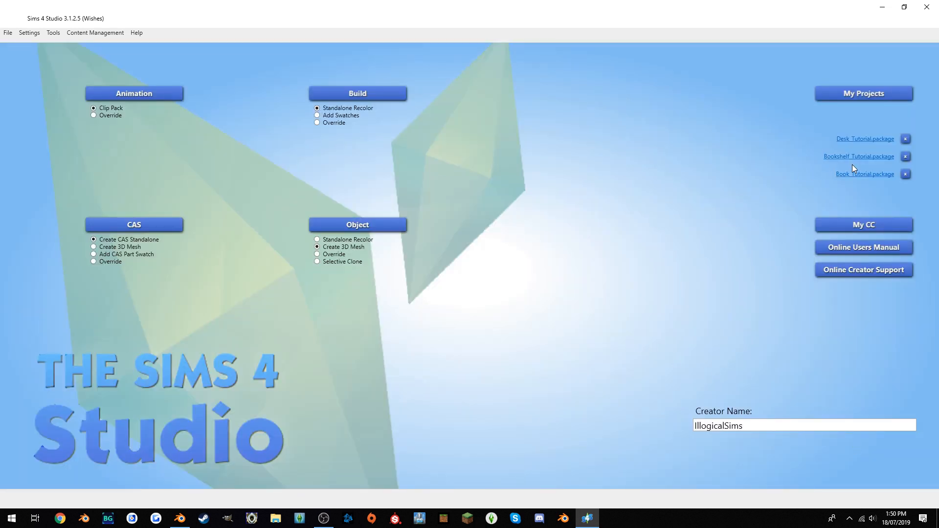
{"action": "mouse_move", "coordinate": [859, 157]}
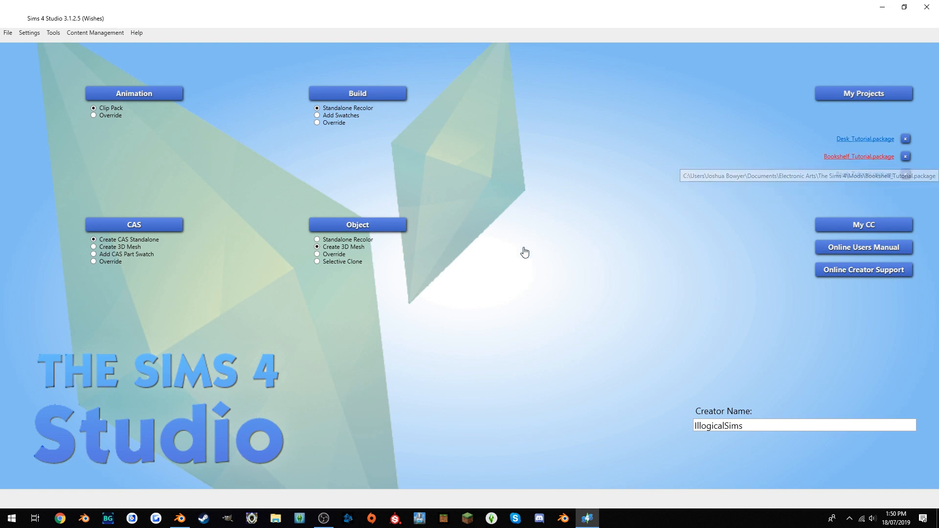
Open Bookshelf_Tutorial and add a slot named _deco_sml_1 under transformBone in its rig.
{"action": "left_click", "coordinate": [857, 157]}
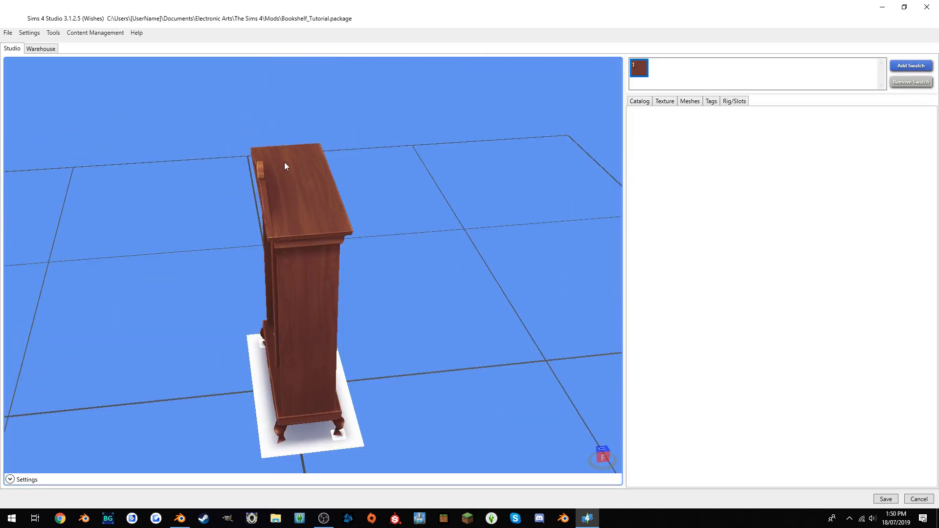
{"action": "mouse_move", "coordinate": [277, 206]}
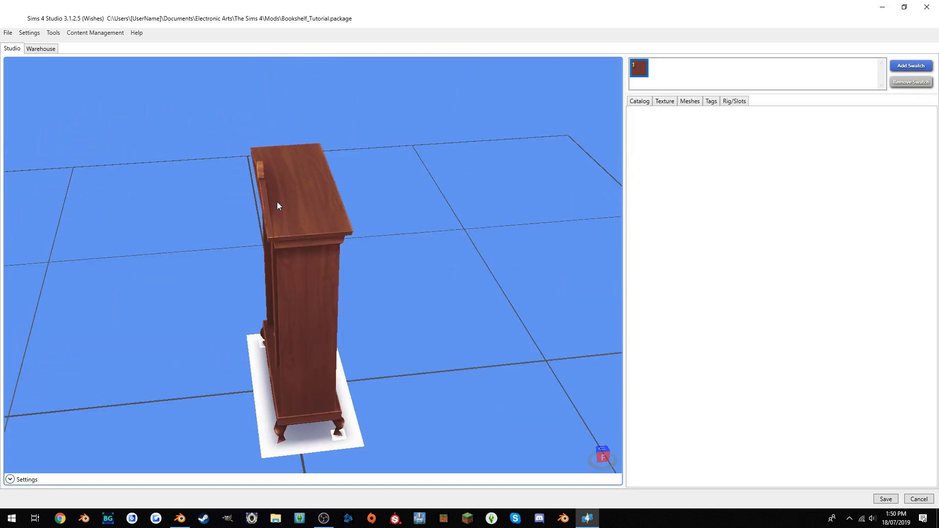
{"action": "left_click_drag", "start_coordinate": [277, 205], "coordinate": [452, 254]}
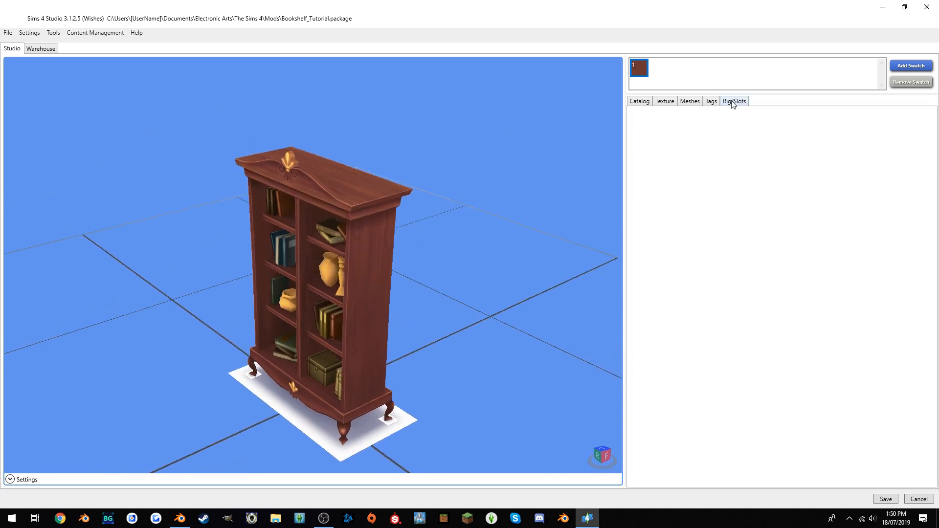
{"action": "left_click", "coordinate": [734, 101]}
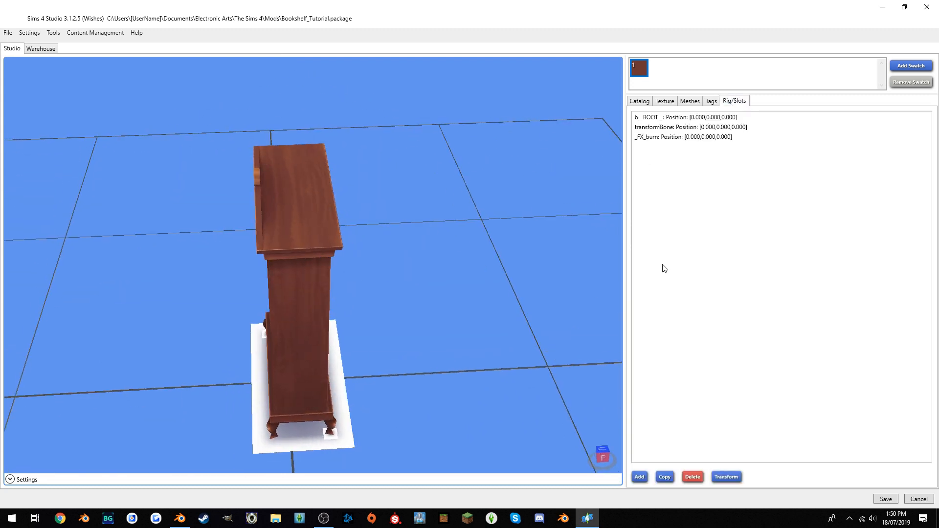
{"action": "left_click", "coordinate": [688, 126]}
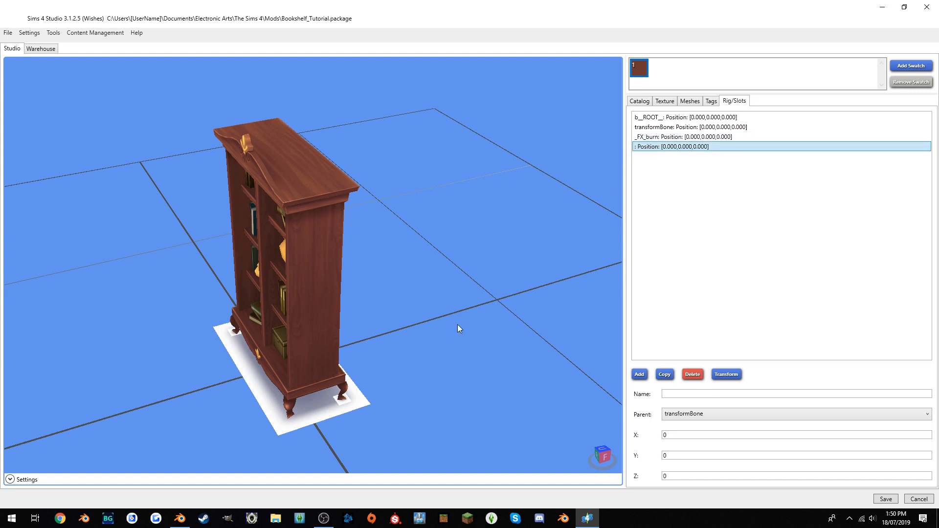
{"action": "left_click", "coordinate": [706, 128]}
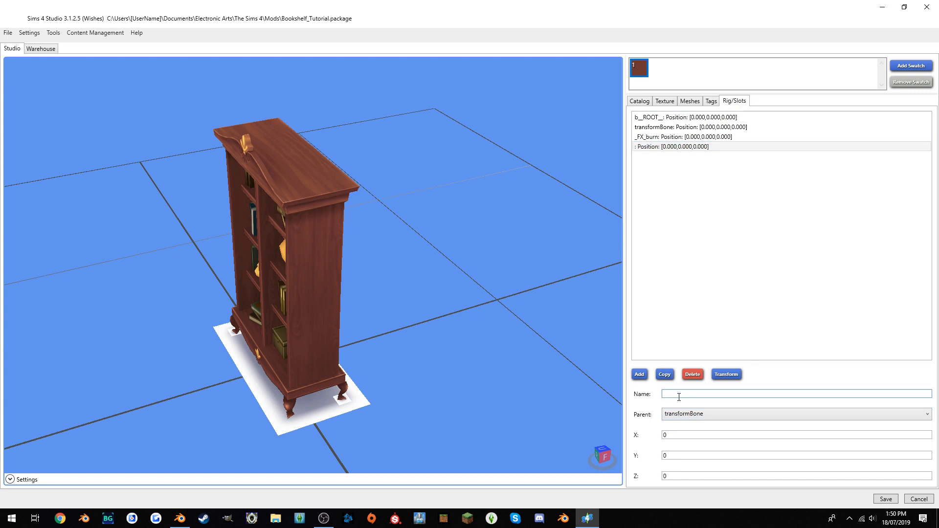
{"action": "type", "text": "_deco_sml_1"}
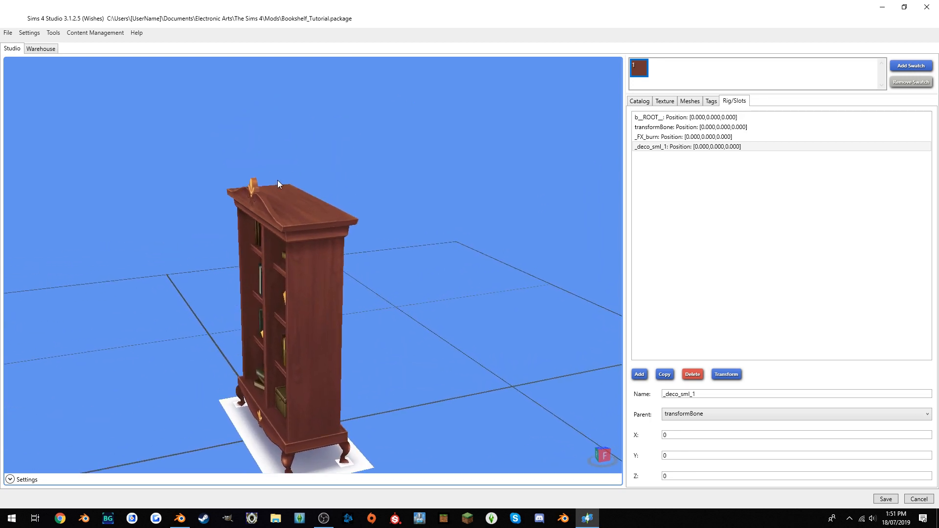
{"action": "mouse_move", "coordinate": [648, 139]}
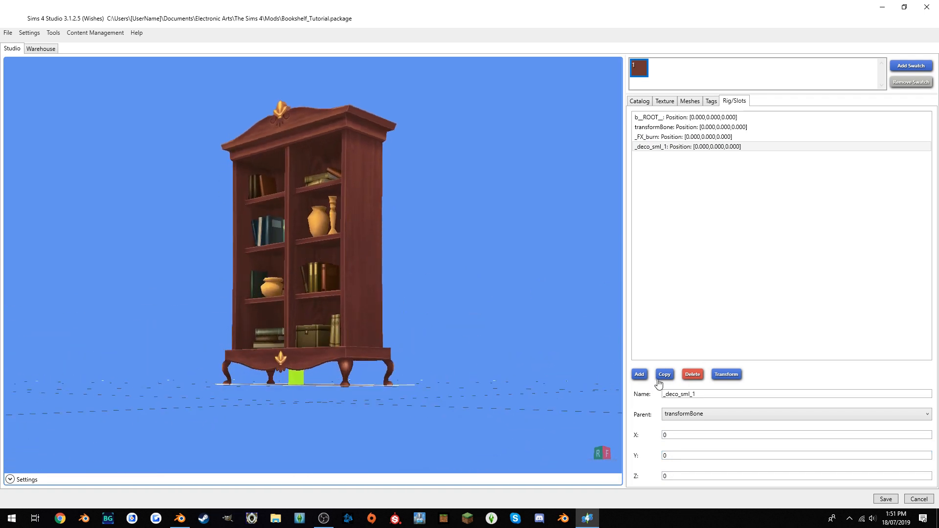
Copy the slot into _deco_sml_2–6, renaming sml_6 to _deco_lrg_1 and sml_2 to _deco_med_1.
{"action": "left_click", "coordinate": [664, 374]}
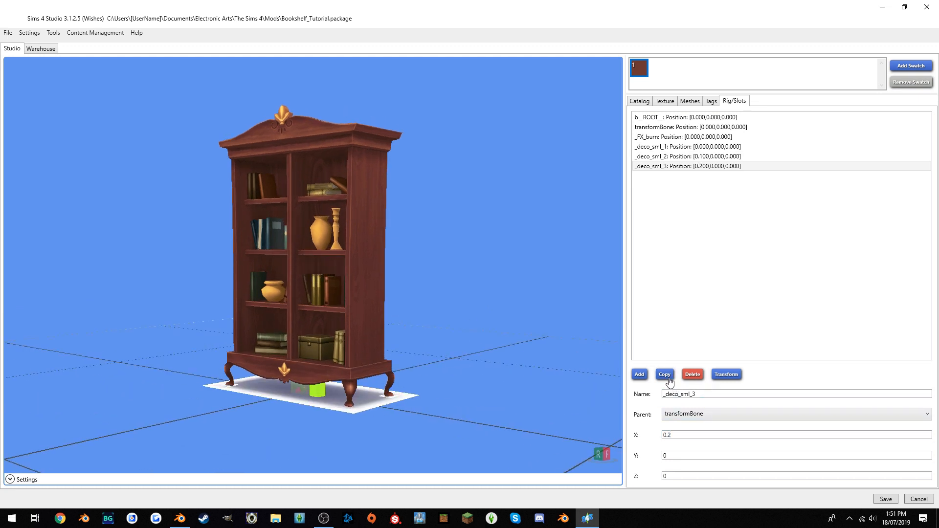
{"action": "left_click", "coordinate": [664, 374]}
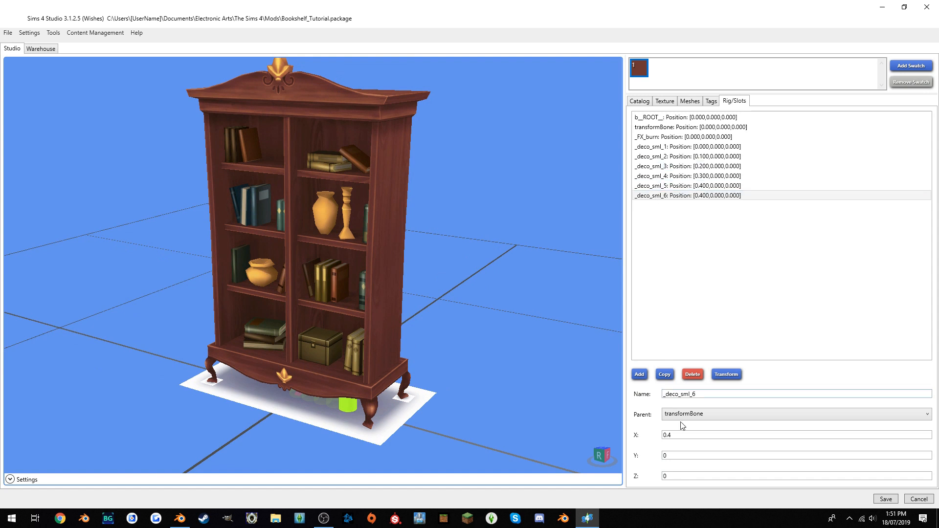
{"action": "double_click", "coordinate": [685, 394]}
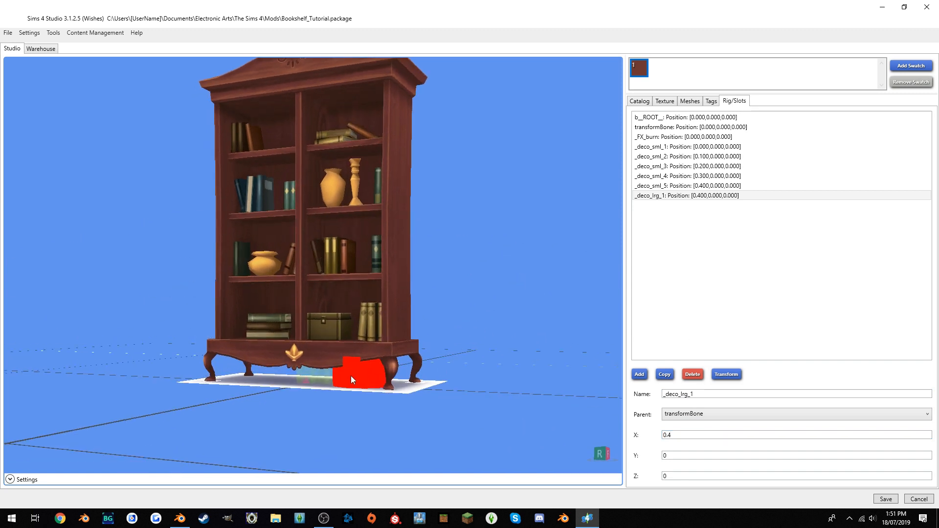
{"action": "mouse_move", "coordinate": [323, 373]}
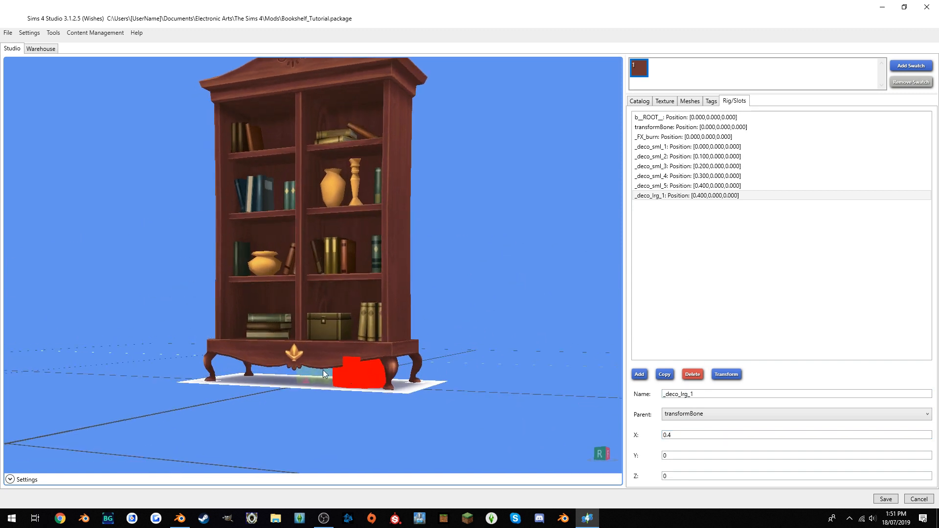
{"action": "left_click", "coordinate": [670, 157]}
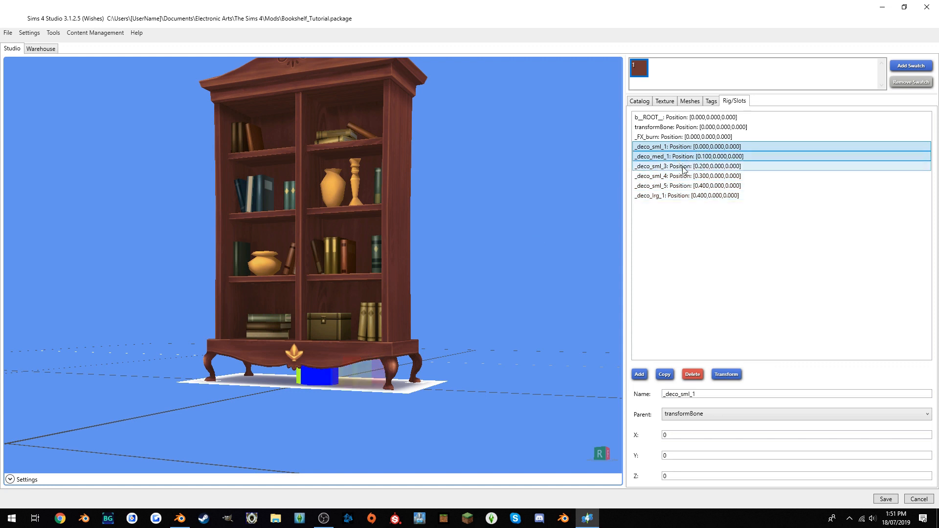
Shift-select the large deco slot together with the other _deco slots in the slot list.
{"action": "left_click", "coordinate": [686, 195]}
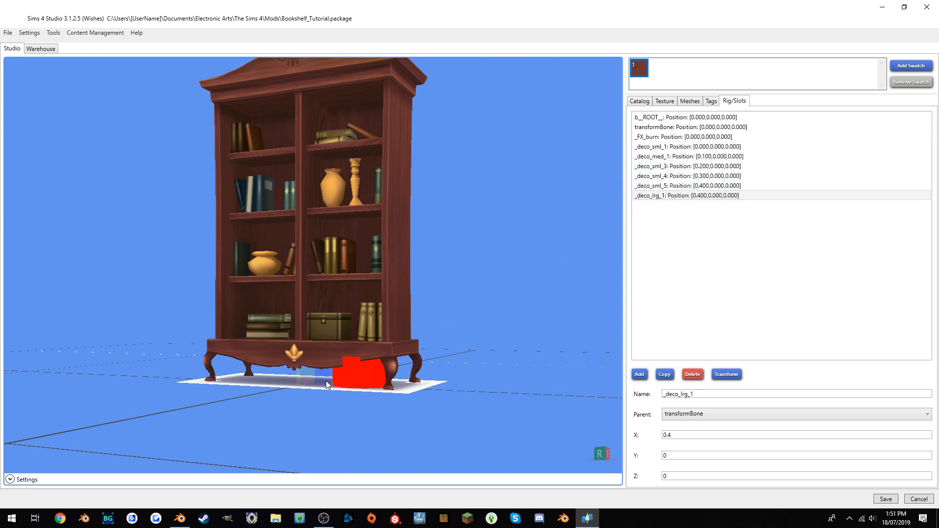
{"action": "left_click", "coordinate": [670, 186]}
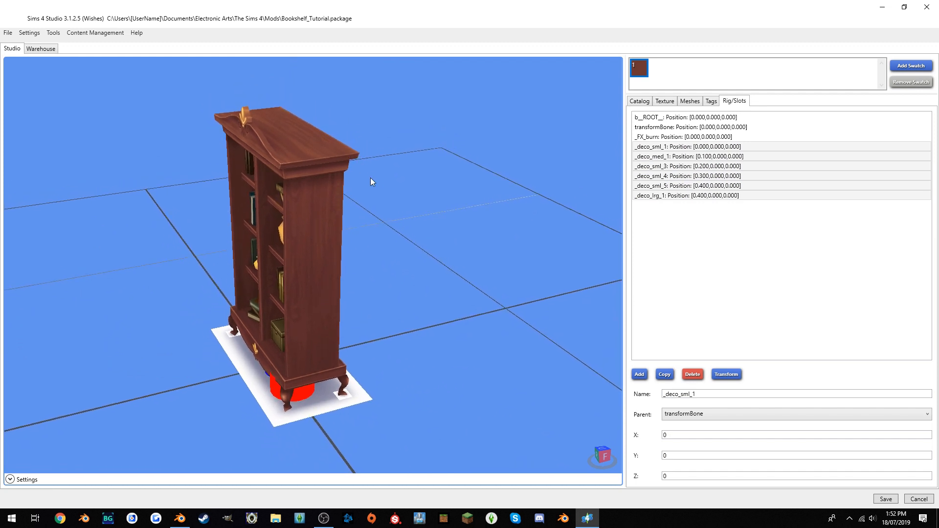
{"action": "left_click", "coordinate": [683, 117]}
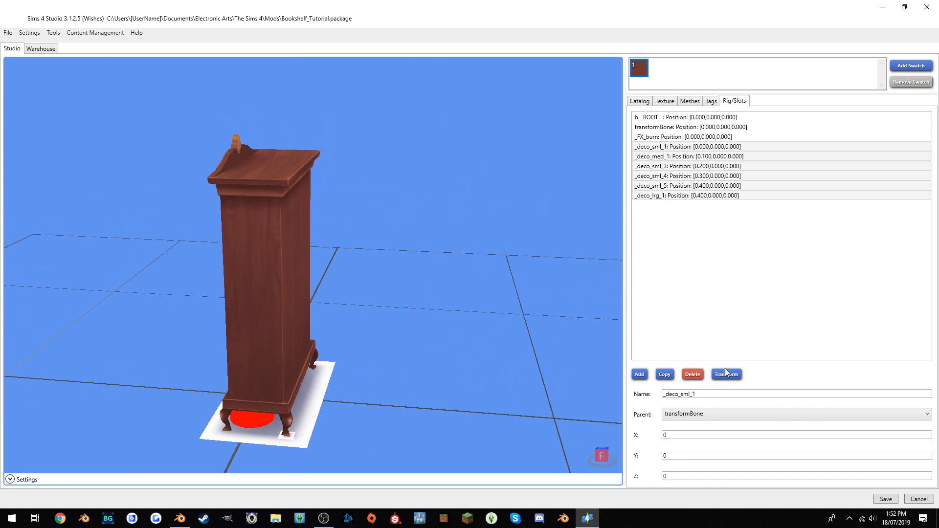
Raise all selected deco slots in stages to a height of 2.1.
{"action": "left_click", "coordinate": [725, 373]}
{"action": "type", "text": "1"}
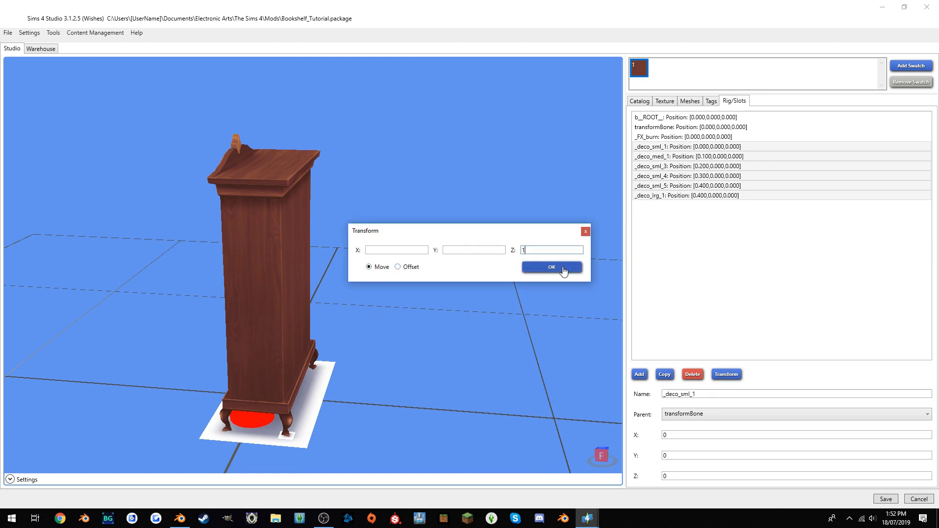
{"action": "left_click", "coordinate": [550, 267]}
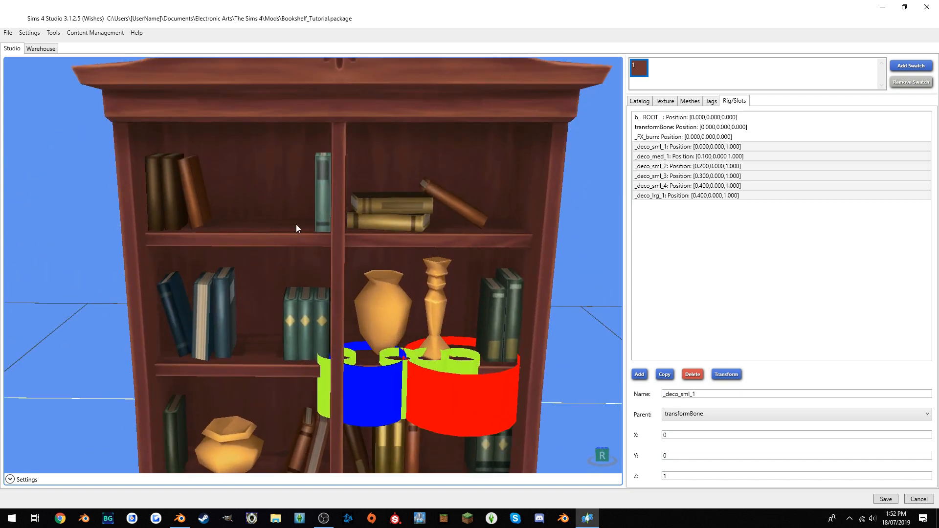
{"action": "mouse_move", "coordinate": [294, 216]}
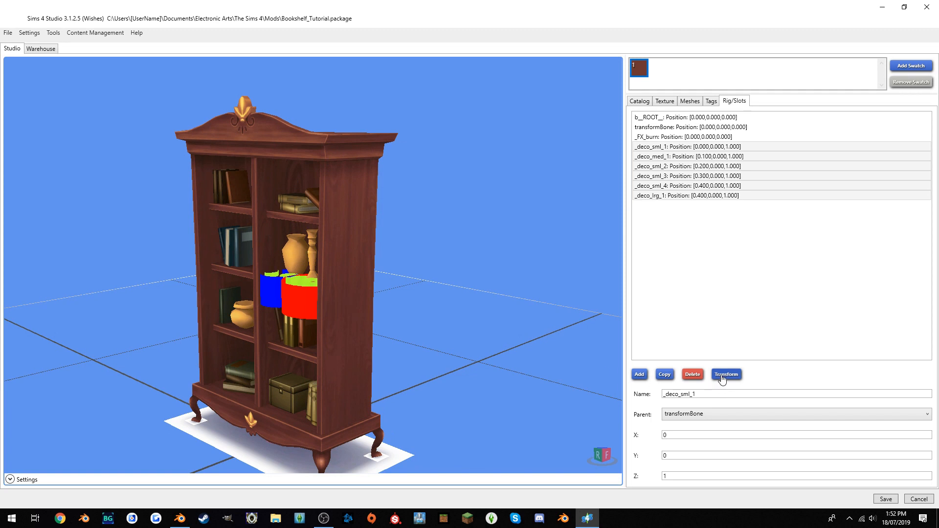
{"action": "left_click", "coordinate": [725, 374]}
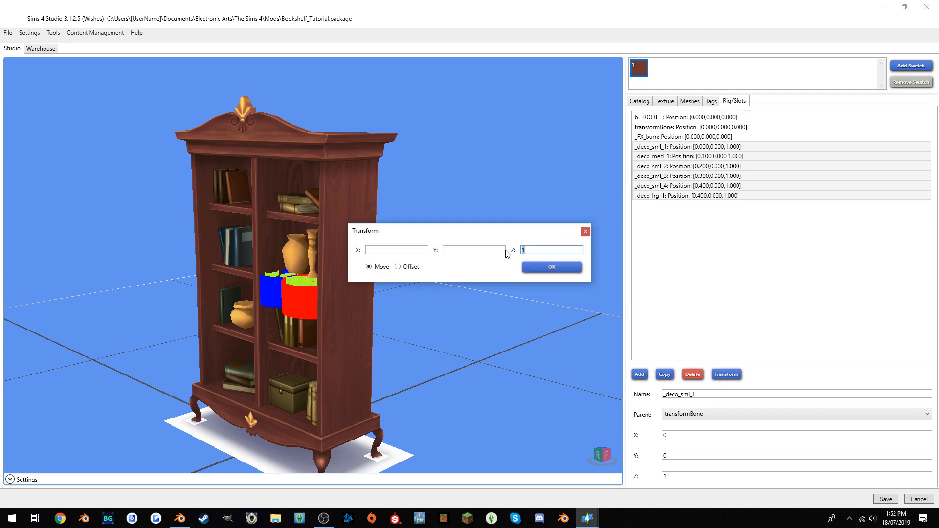
{"action": "left_click", "coordinate": [550, 267]}
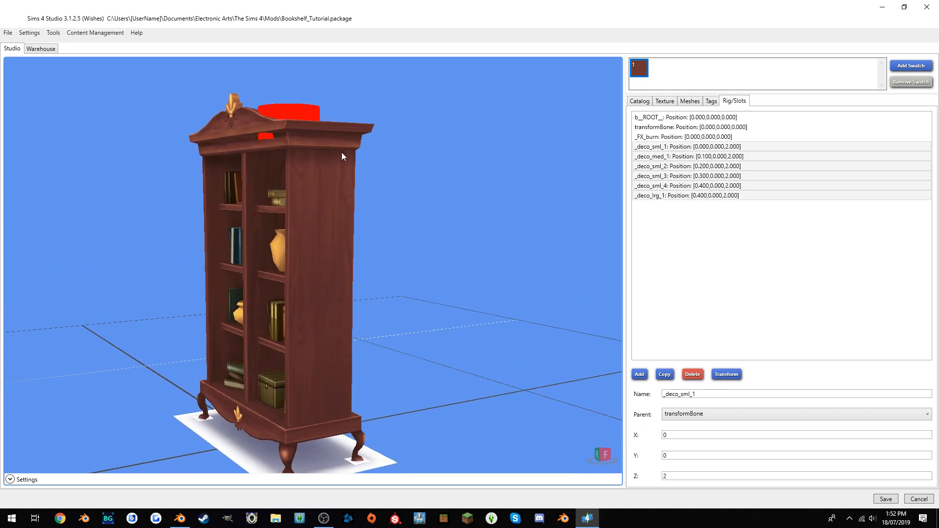
{"action": "left_click", "coordinate": [726, 374]}
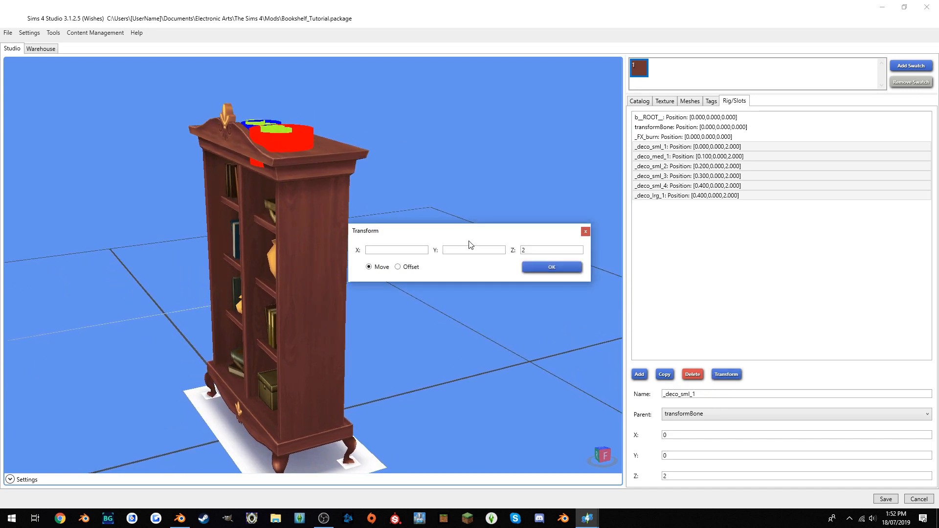
{"action": "type", "text": ".1"}
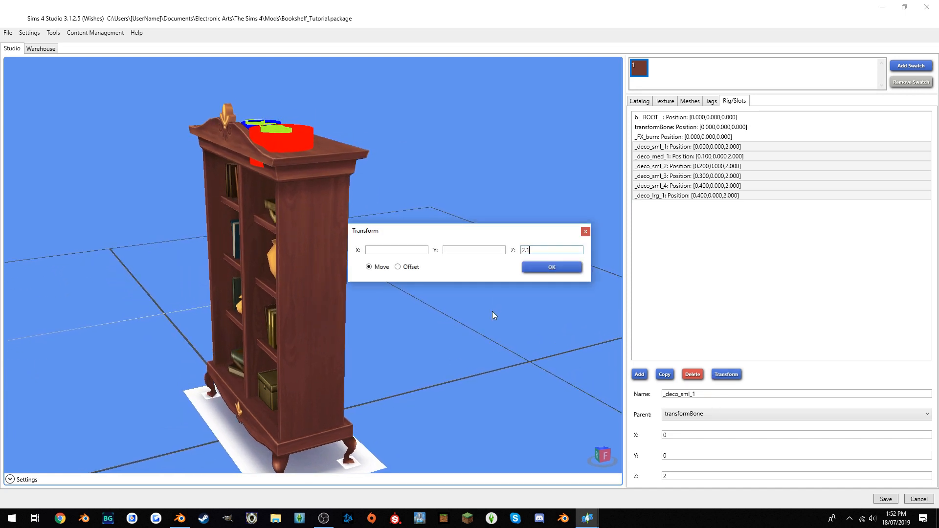
{"action": "left_click", "coordinate": [550, 266]}
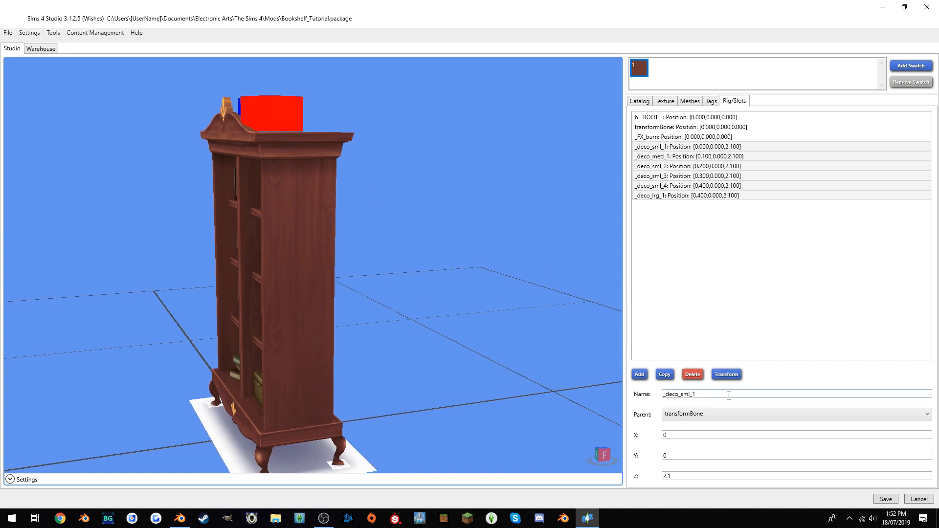
Lower the deco slots slightly to height Z 2.075.
{"action": "left_click", "coordinate": [725, 374]}
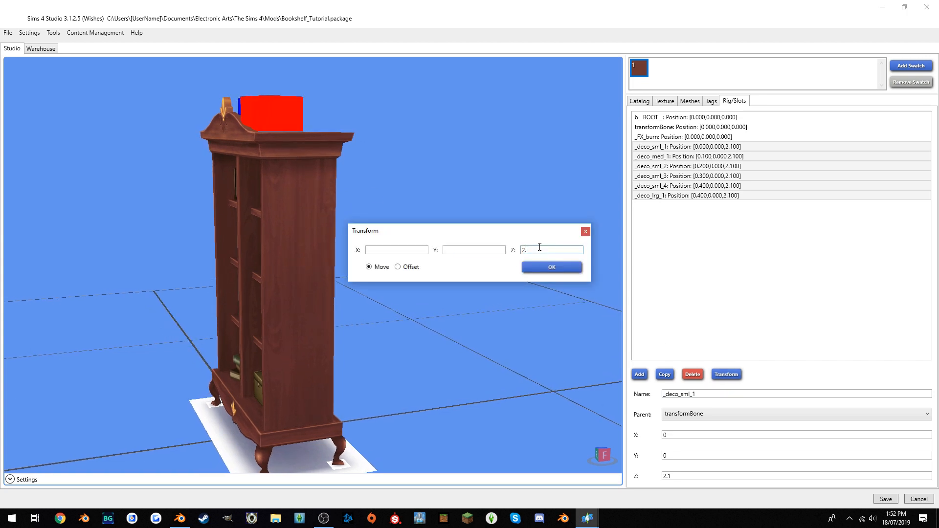
{"action": "left_click", "coordinate": [551, 267]}
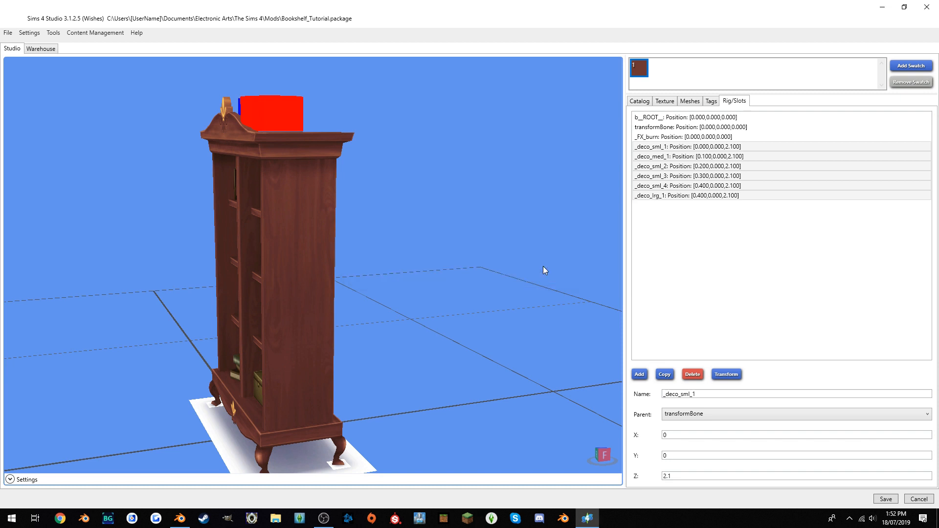
{"action": "left_click", "coordinate": [726, 374]}
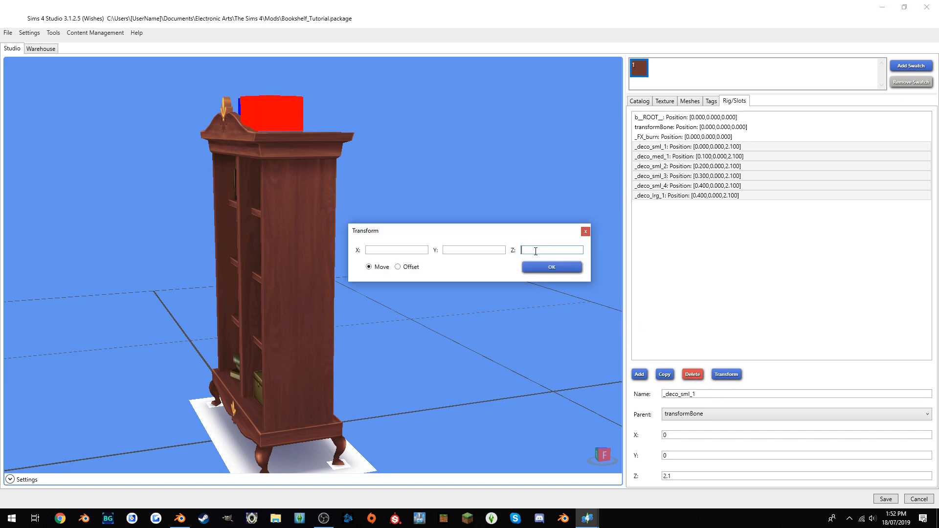
{"action": "type", "text": "2.075"}
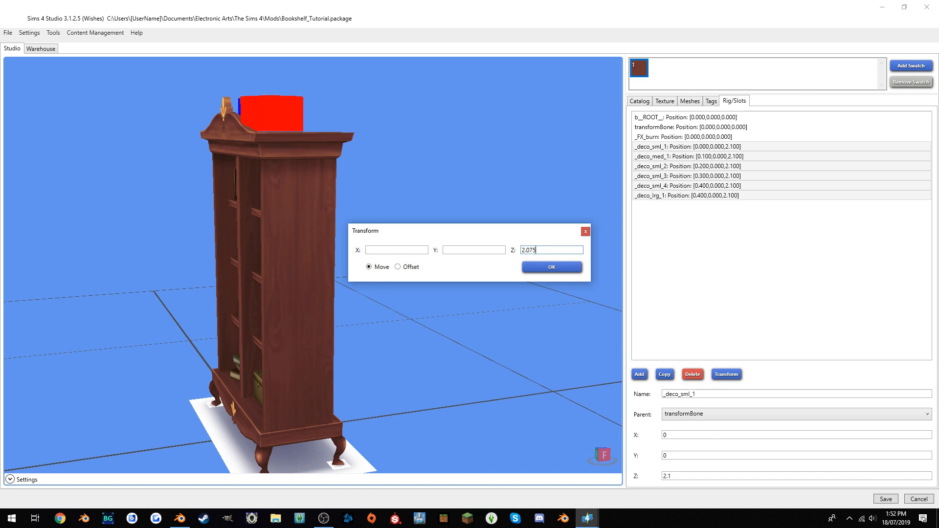
{"action": "left_click", "coordinate": [550, 267]}
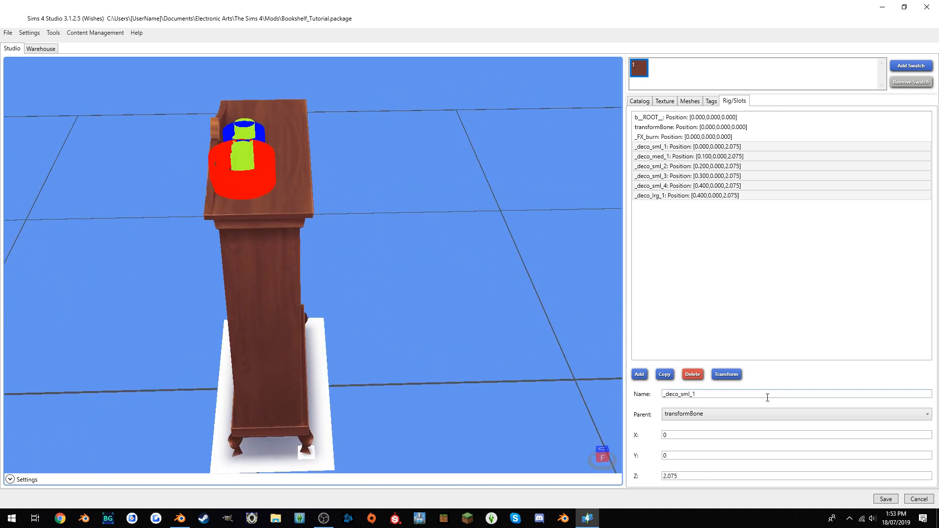
Move the deco slots forward to Y 0.1.
{"action": "left_click", "coordinate": [726, 374]}
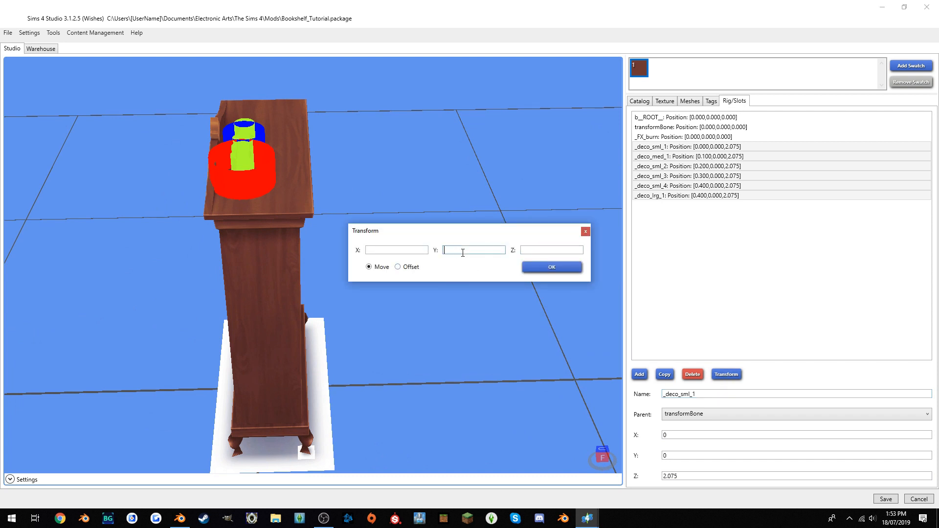
{"action": "type", "text": "0"}
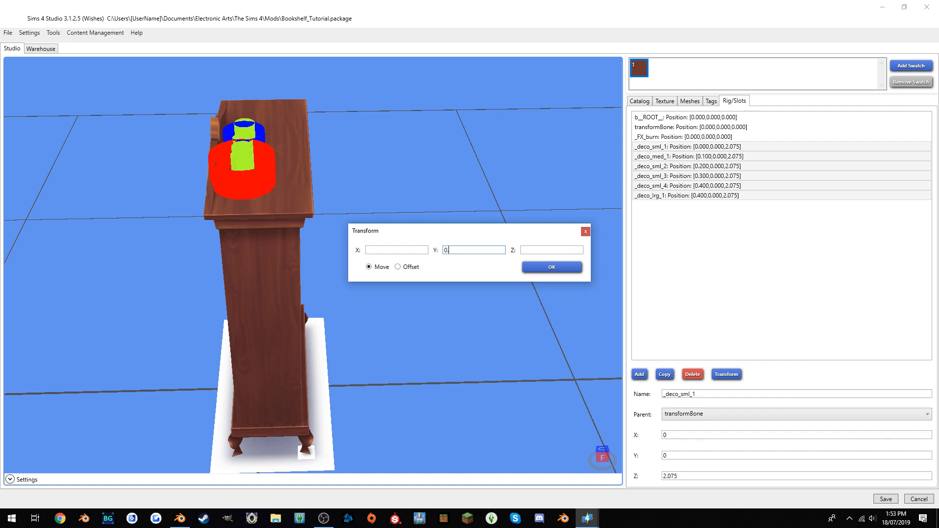
{"action": "left_click", "coordinate": [550, 267]}
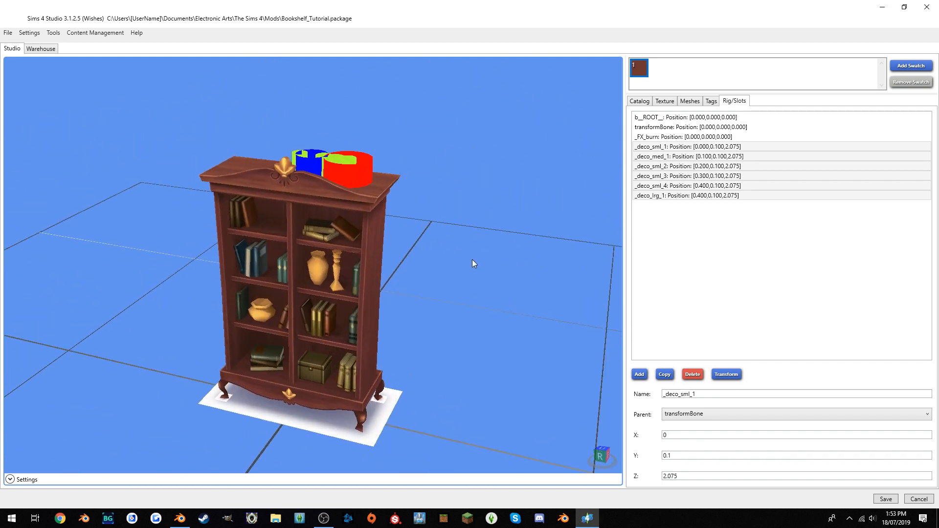
{"action": "left_click_drag", "start_coordinate": [473, 263], "coordinate": [425, 293]}
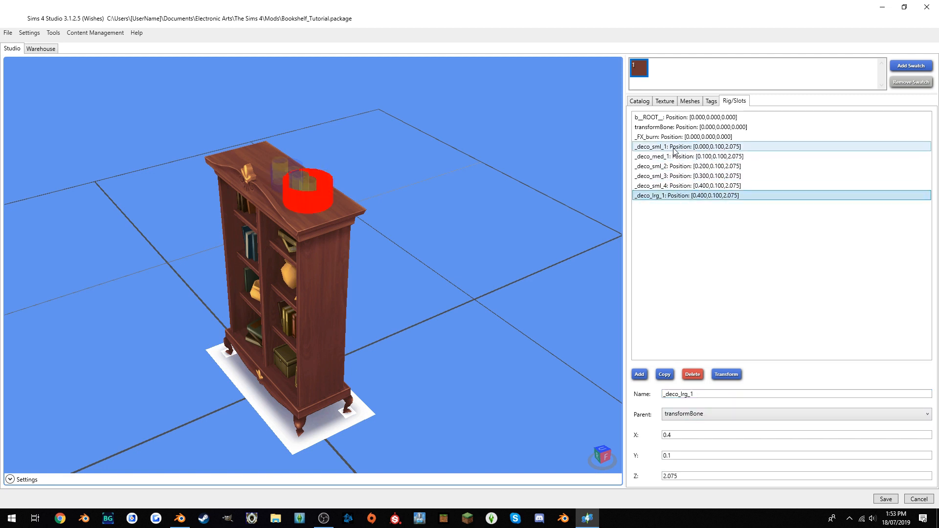
{"action": "left_click", "coordinate": [683, 147]}
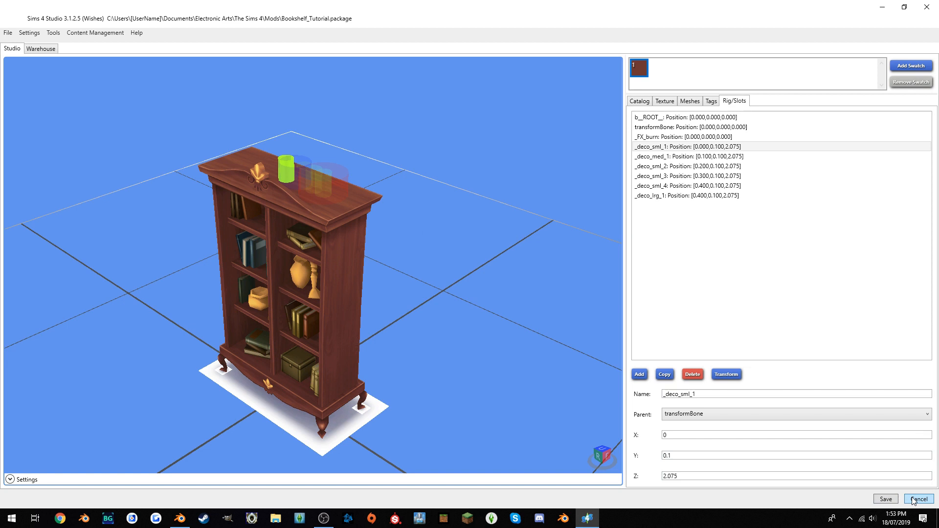
{"action": "left_click", "coordinate": [918, 499]}
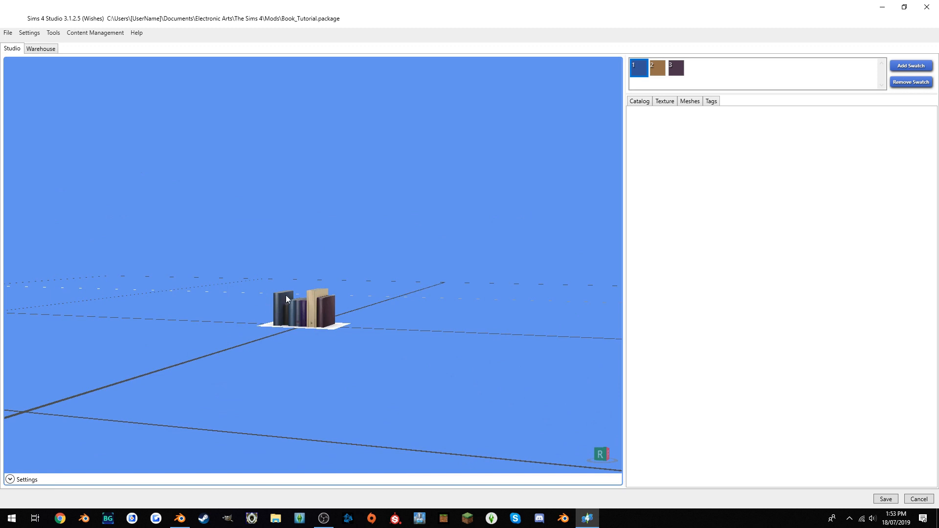
{"action": "mouse_move", "coordinate": [294, 311]}
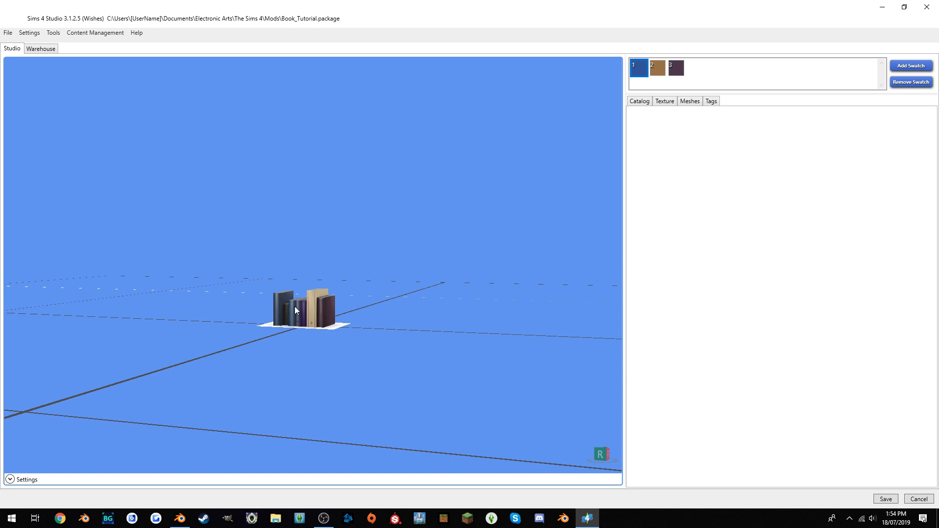
Select the book model in the preview, then switch to the Warehouse resource list.
{"action": "left_click", "coordinate": [664, 101]}
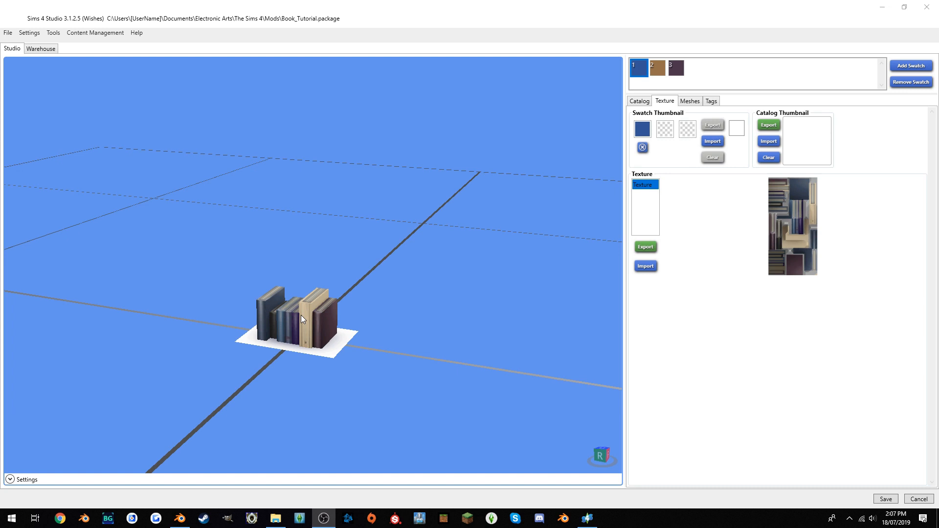
{"action": "mouse_move", "coordinate": [315, 316]}
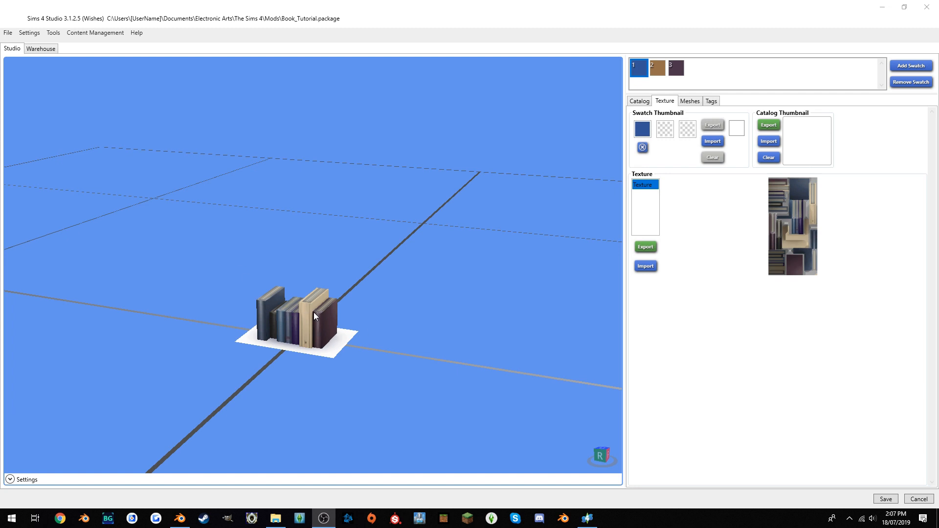
{"action": "mouse_move", "coordinate": [317, 316]}
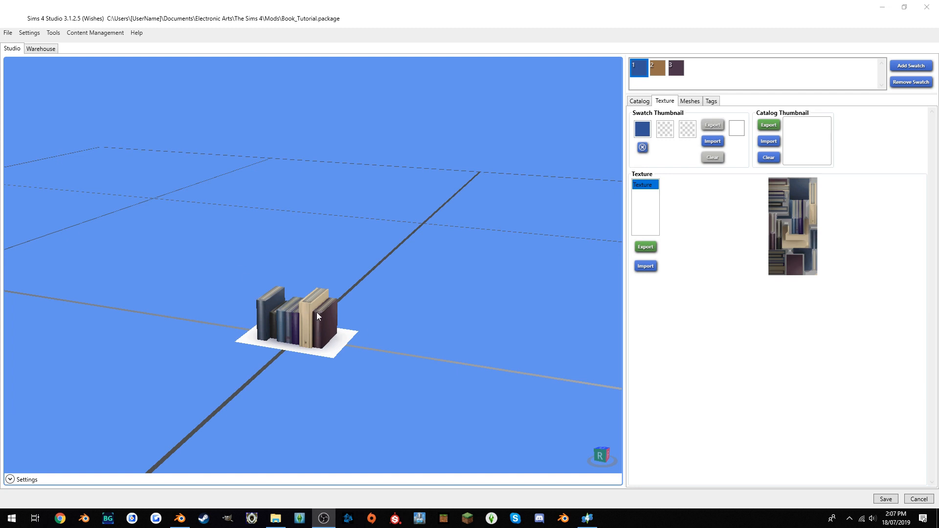
{"action": "mouse_move", "coordinate": [336, 267]}
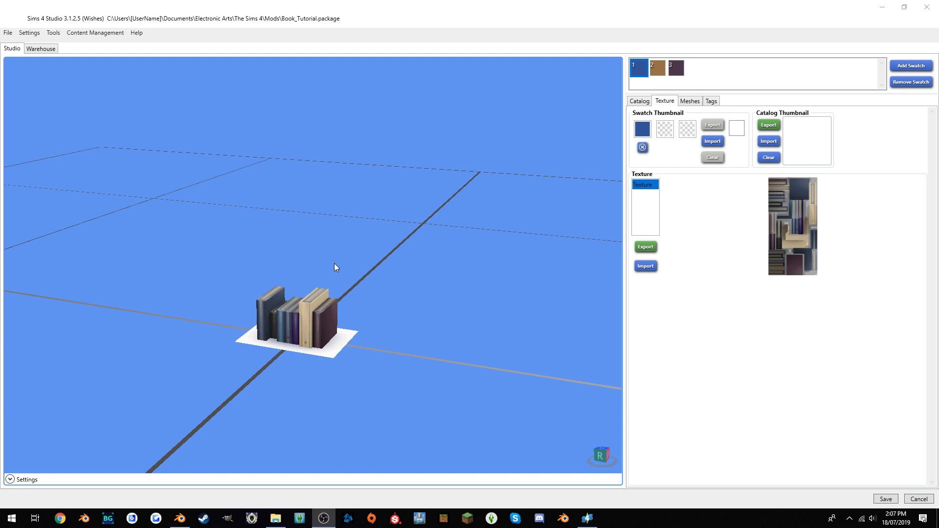
{"action": "mouse_move", "coordinate": [183, 115]}
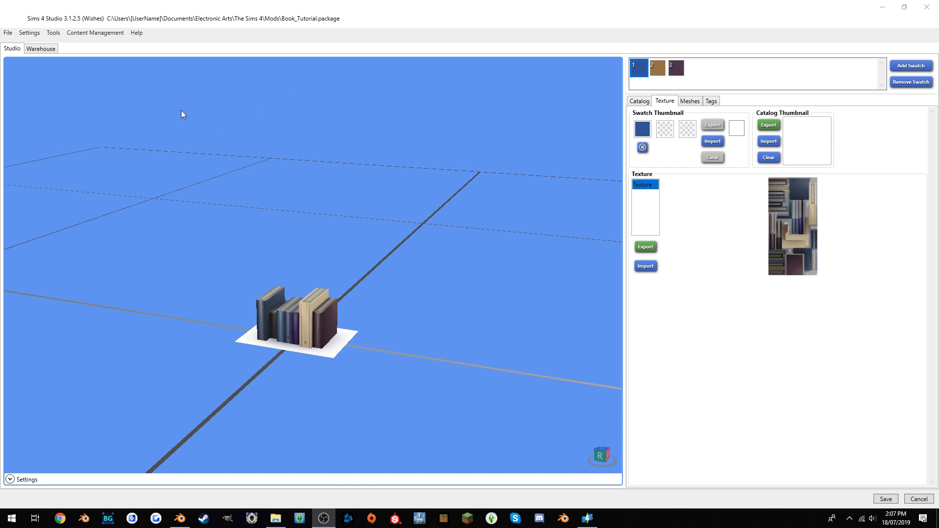
{"action": "left_click", "coordinate": [40, 48]}
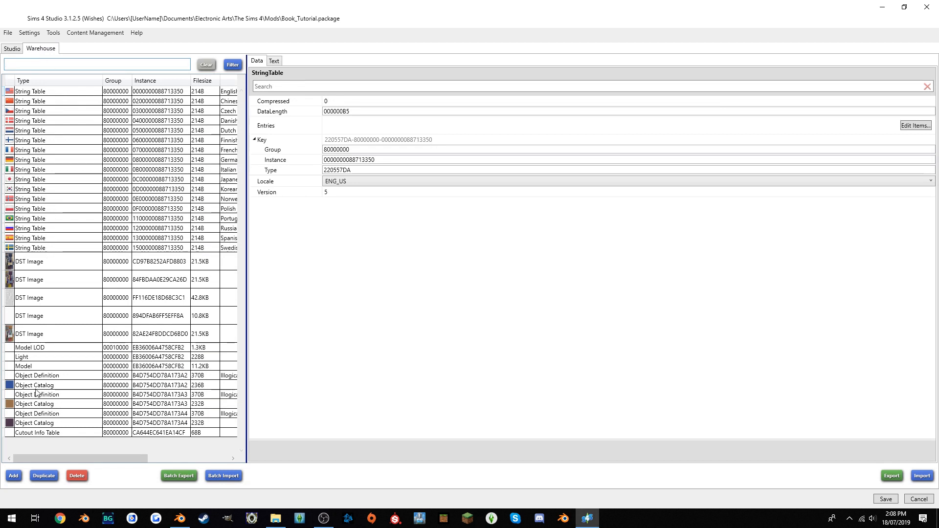
Open the first swatch's Object Catalog entry, briefly revisiting the Studio preview.
{"action": "left_click", "coordinate": [34, 385]}
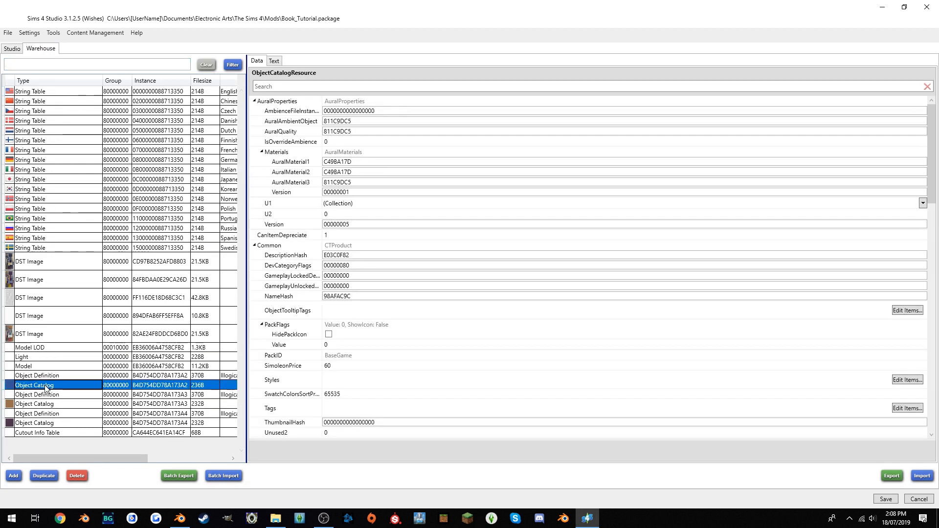
{"action": "left_click", "coordinate": [11, 48]}
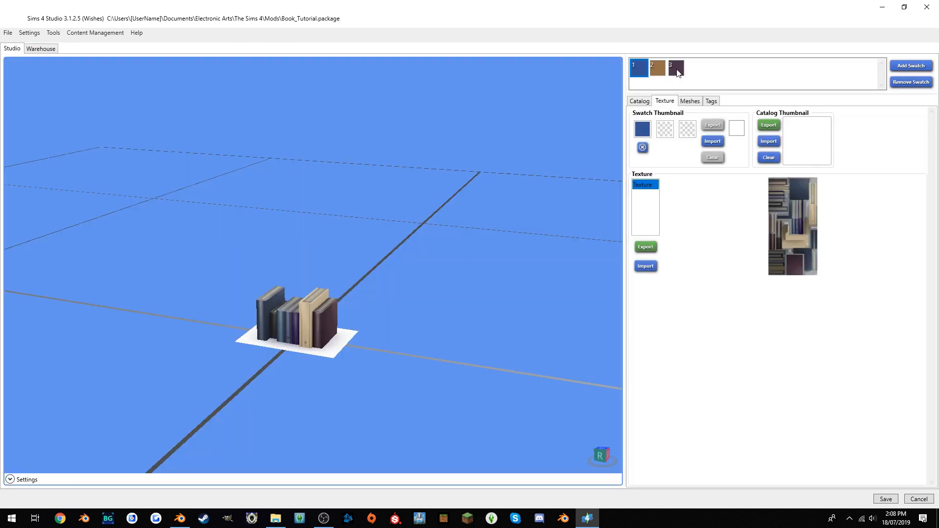
{"action": "mouse_move", "coordinate": [396, 187]}
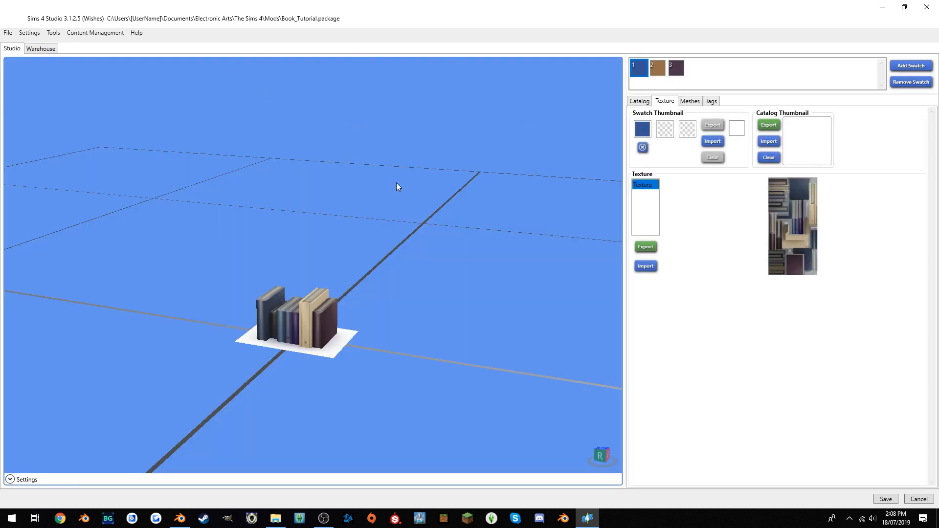
{"action": "mouse_move", "coordinate": [344, 193]}
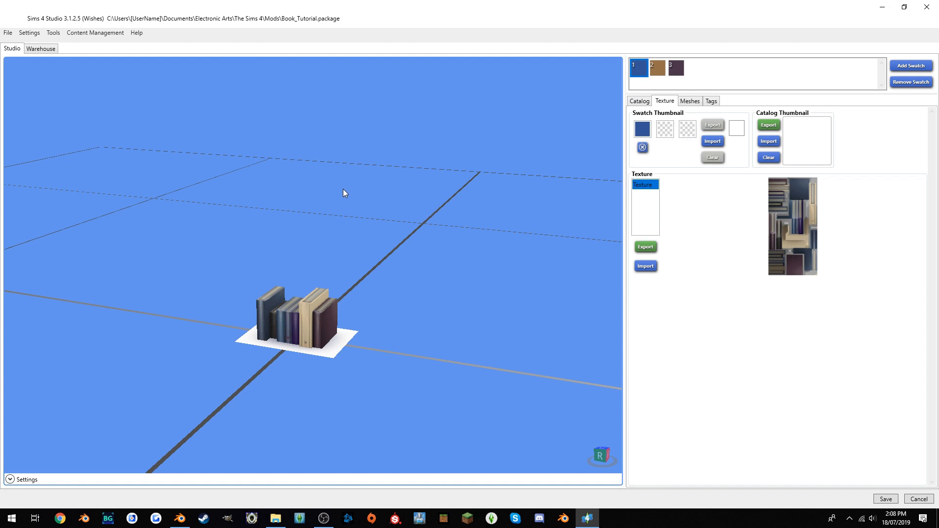
{"action": "mouse_move", "coordinate": [347, 194]}
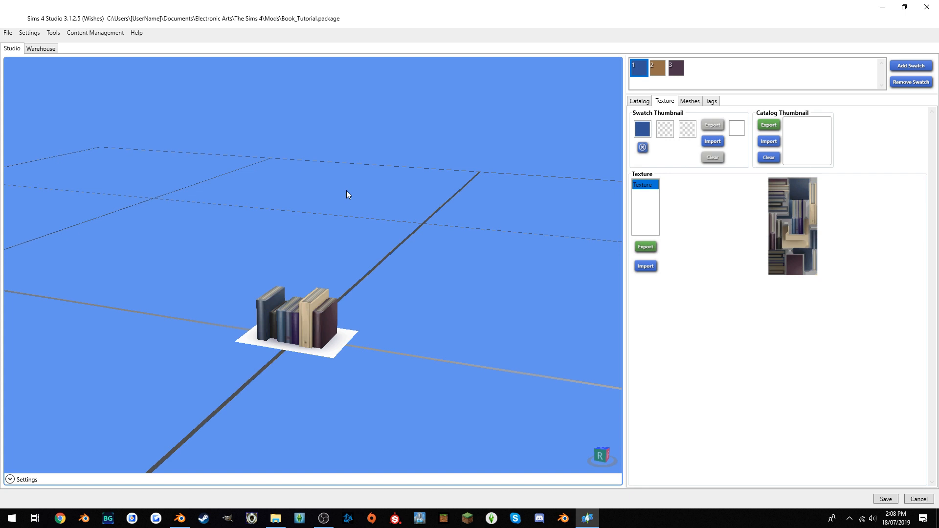
{"action": "mouse_move", "coordinate": [298, 184]}
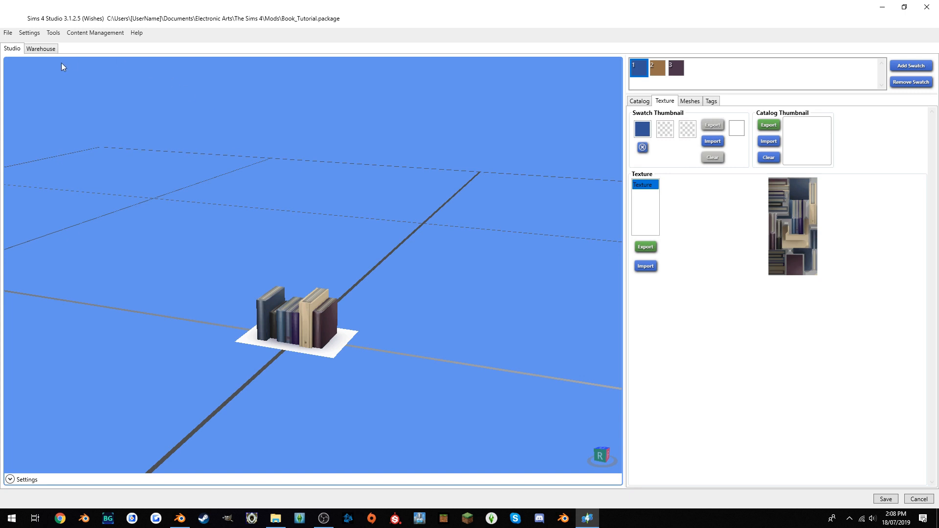
{"action": "left_click", "coordinate": [40, 49]}
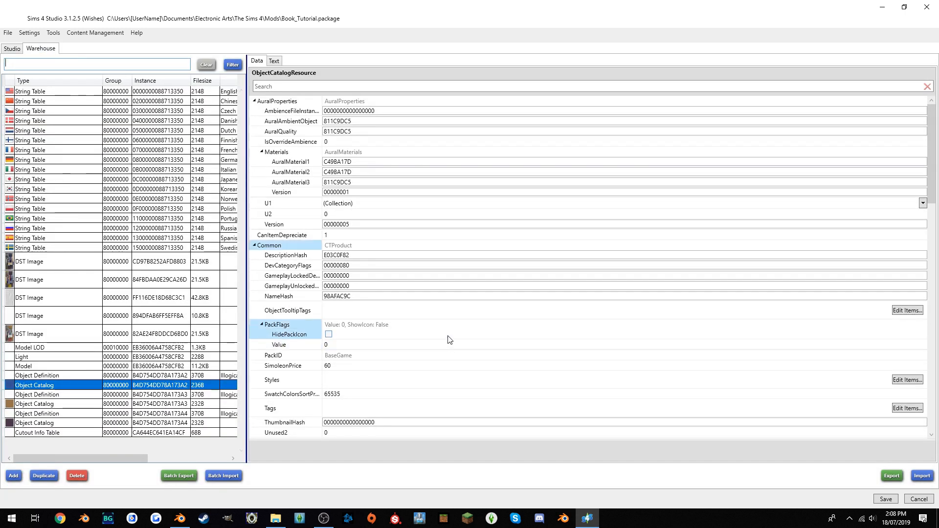
Scroll to the first swatch's SlotDecoSize field and enter 3, then 1.
{"action": "scroll", "scroll_direction": "down", "scroll_amount": 3}
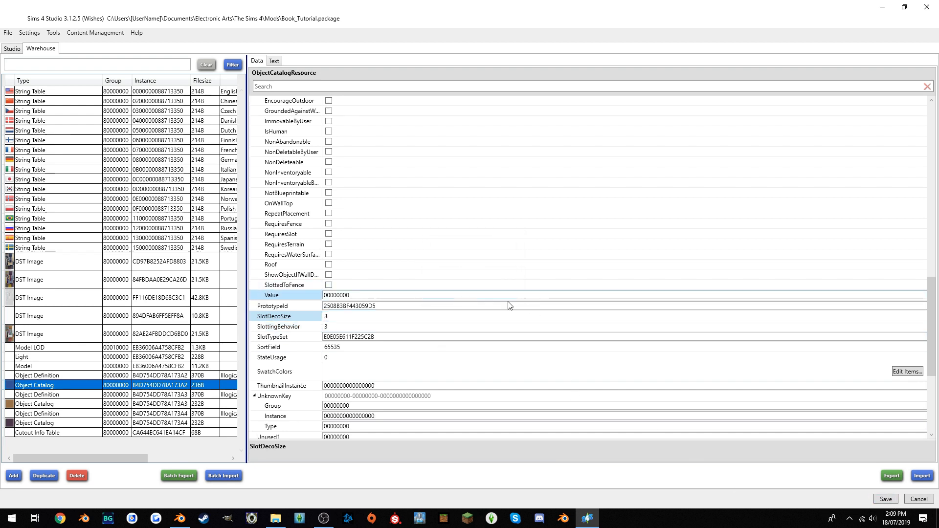
{"action": "left_click", "coordinate": [419, 317]}
{"action": "type", "text": "0"}
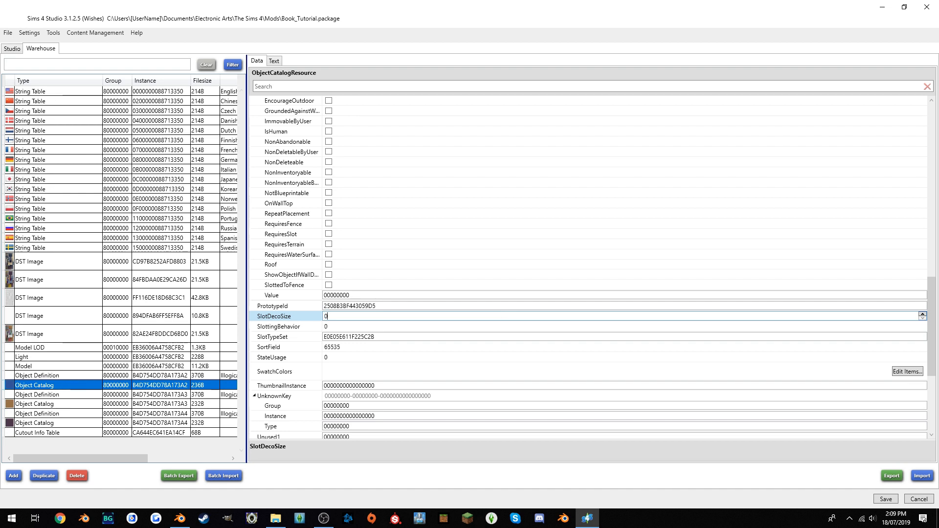
{"action": "type", "text": "3"}
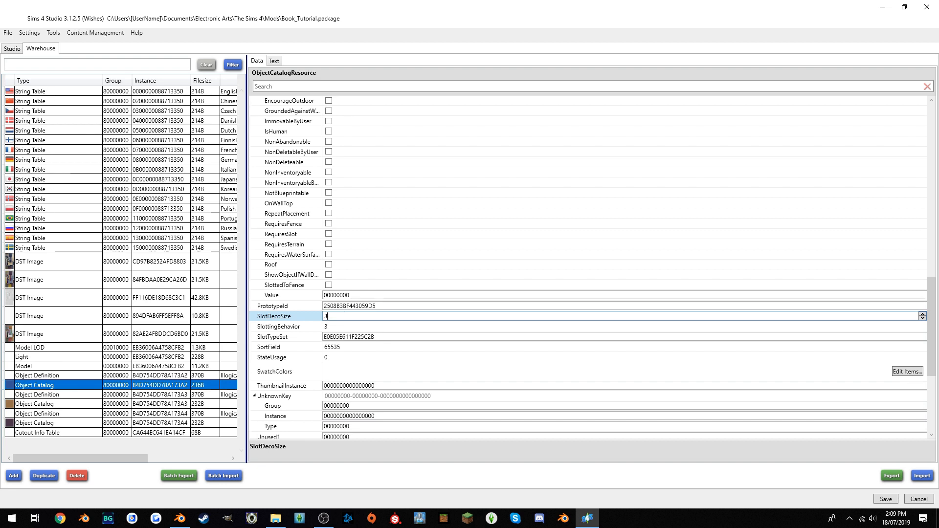
{"action": "type", "text": "1"}
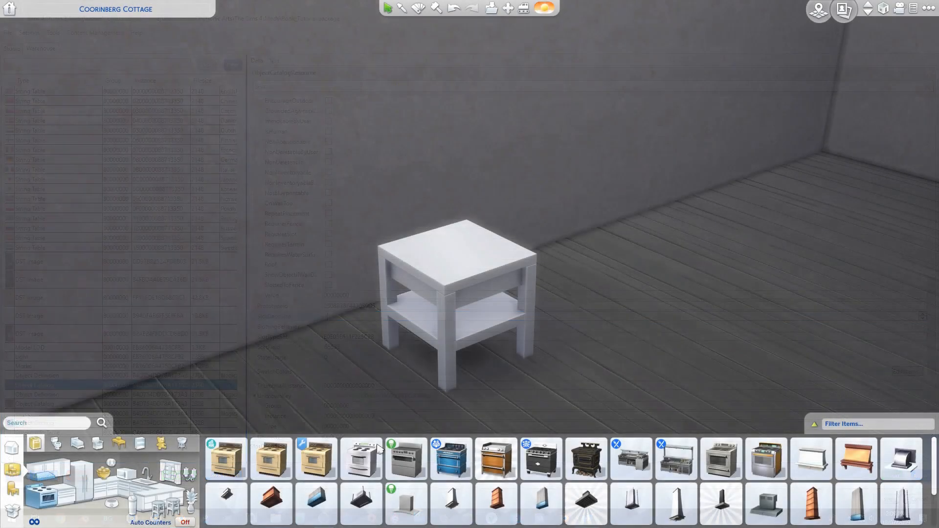
{"action": "left_click", "coordinate": [316, 459]}
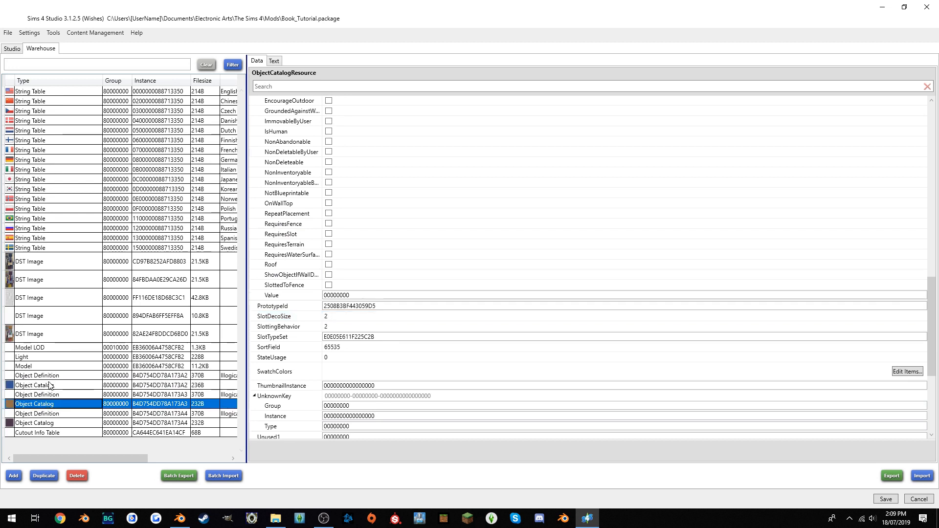
Set SlotDecoSize to 1 across the first, second and third book catalog entries.
{"action": "left_click", "coordinate": [34, 384]}
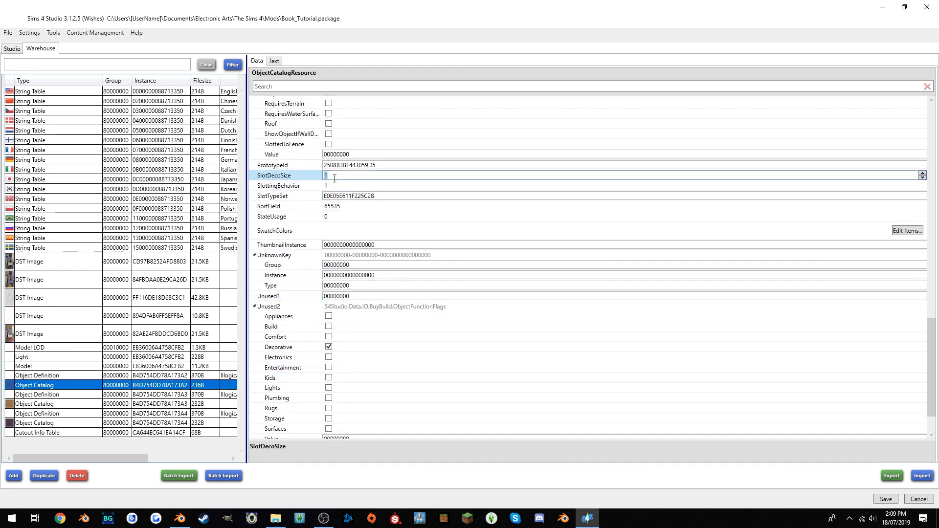
{"action": "left_click", "coordinate": [37, 413]}
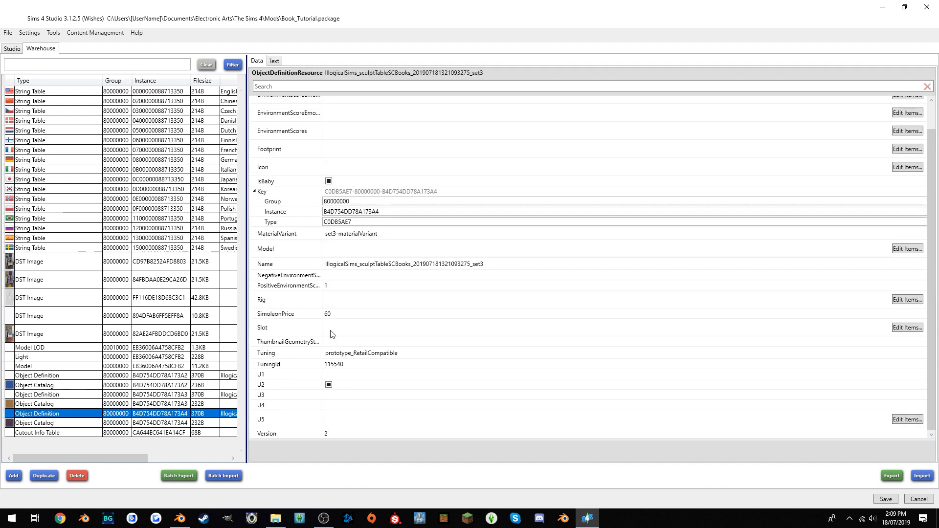
{"action": "left_click", "coordinate": [34, 404]}
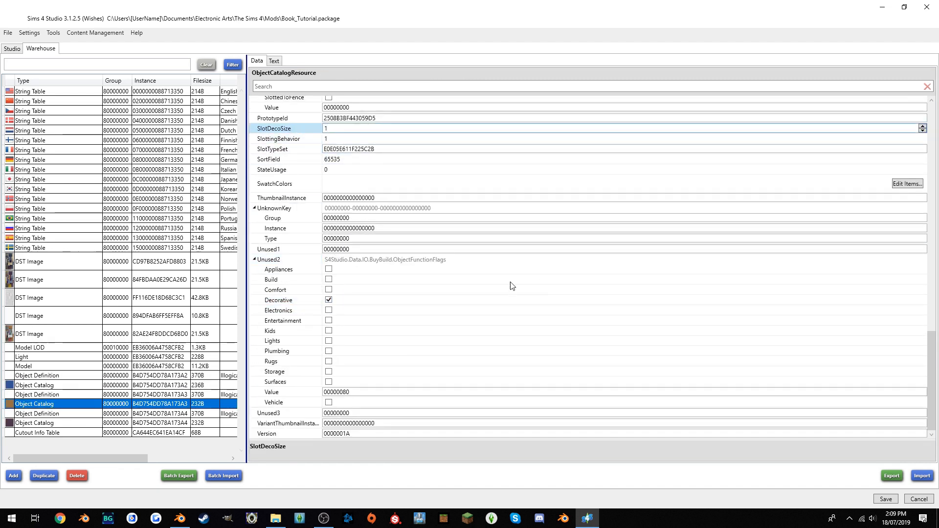
{"action": "left_click", "coordinate": [34, 422]}
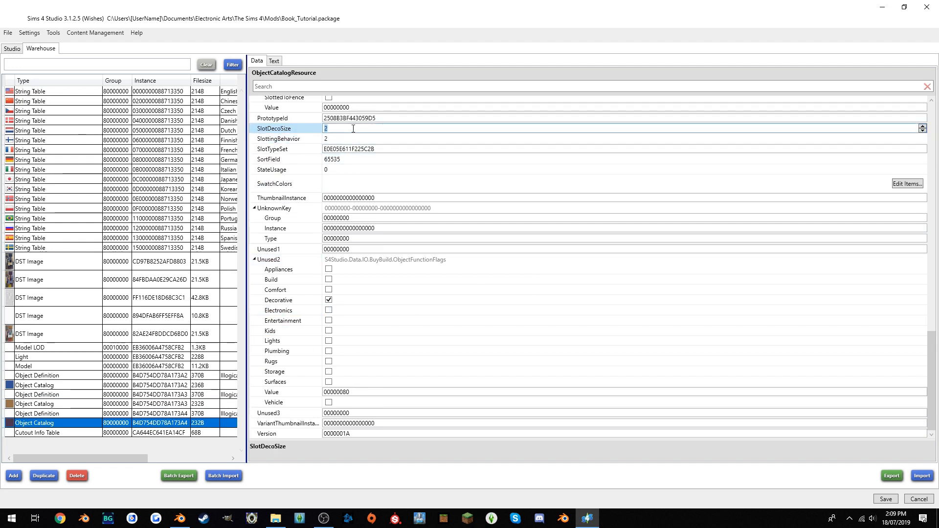
{"action": "type", "text": "1"}
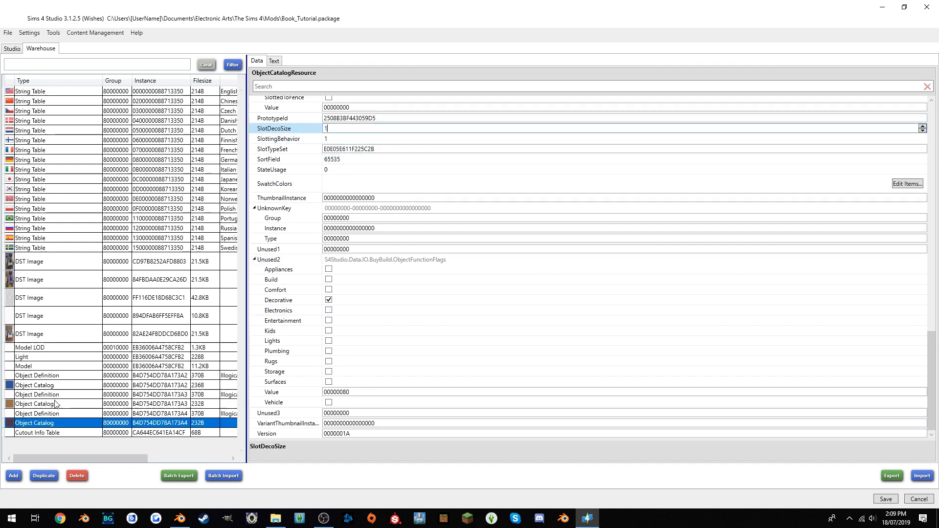
{"action": "left_click", "coordinate": [35, 385]}
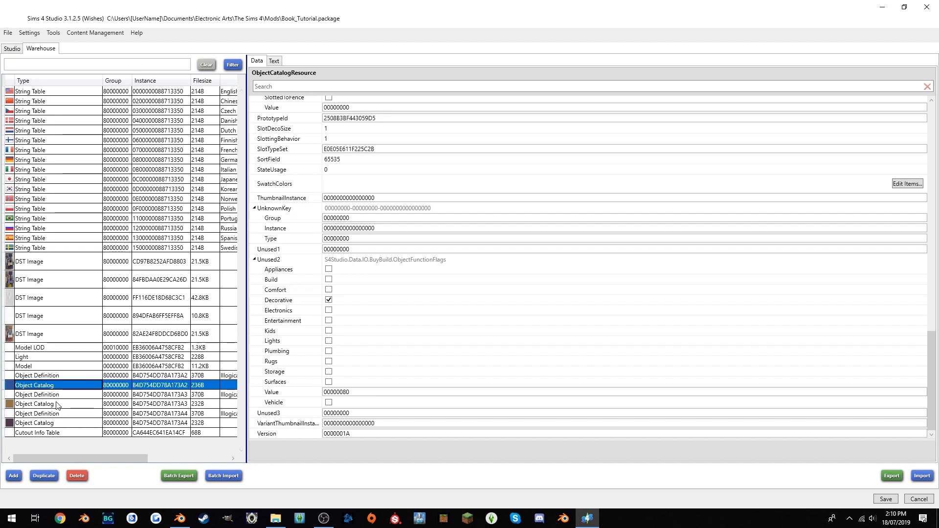
{"action": "left_click", "coordinate": [885, 498]}
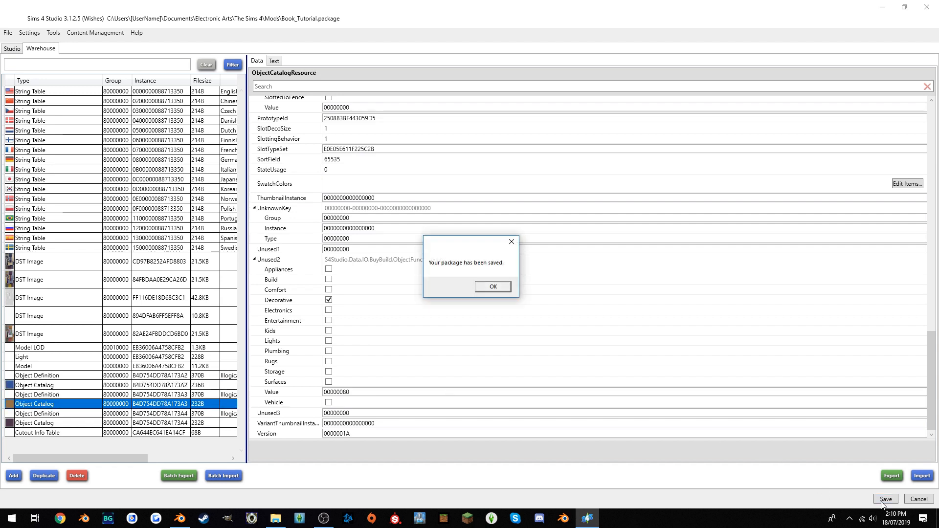
Save the book package and pick the edited Vintage Books for the wall shelf.
{"action": "left_click", "coordinate": [491, 286]}
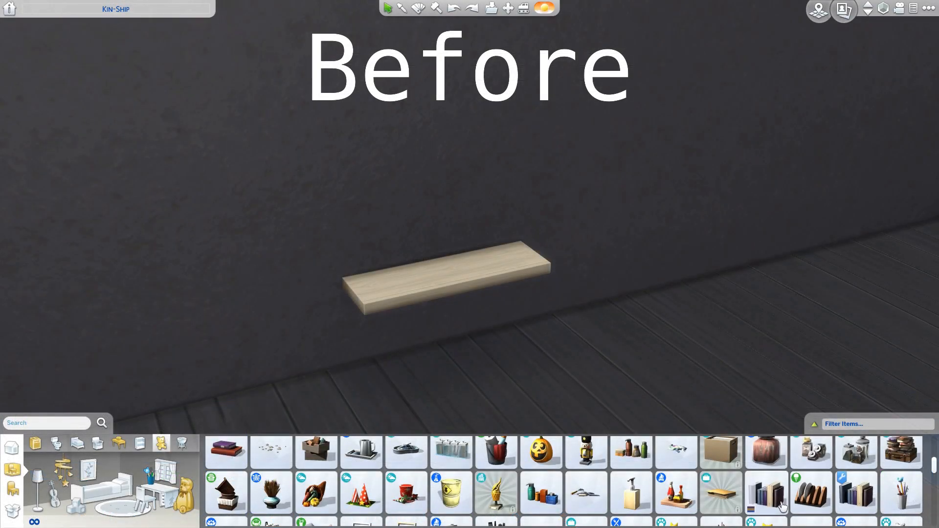
{"action": "left_click", "coordinate": [766, 493]}
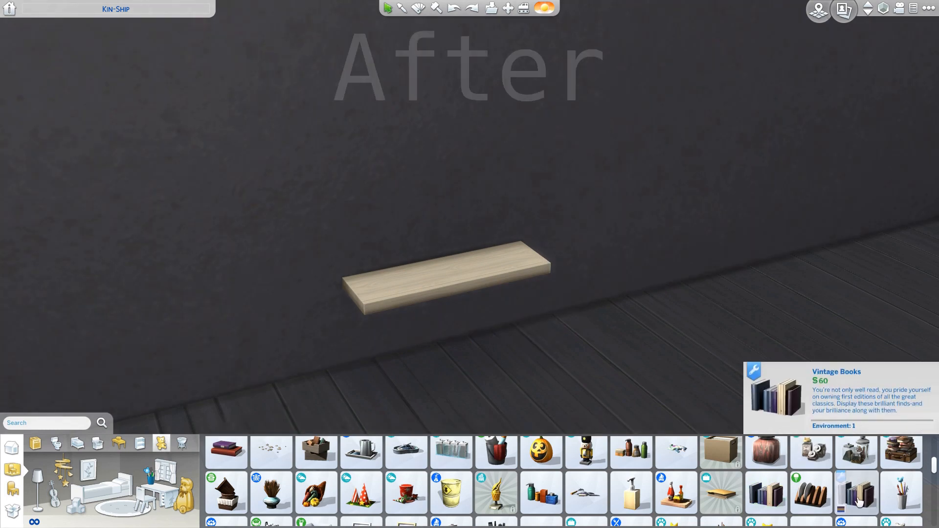
{"action": "left_click", "coordinate": [855, 493]}
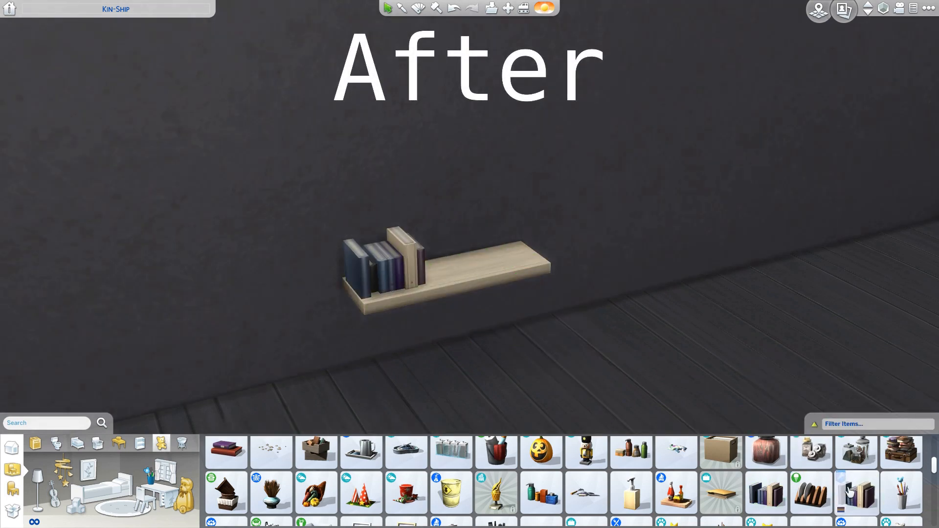